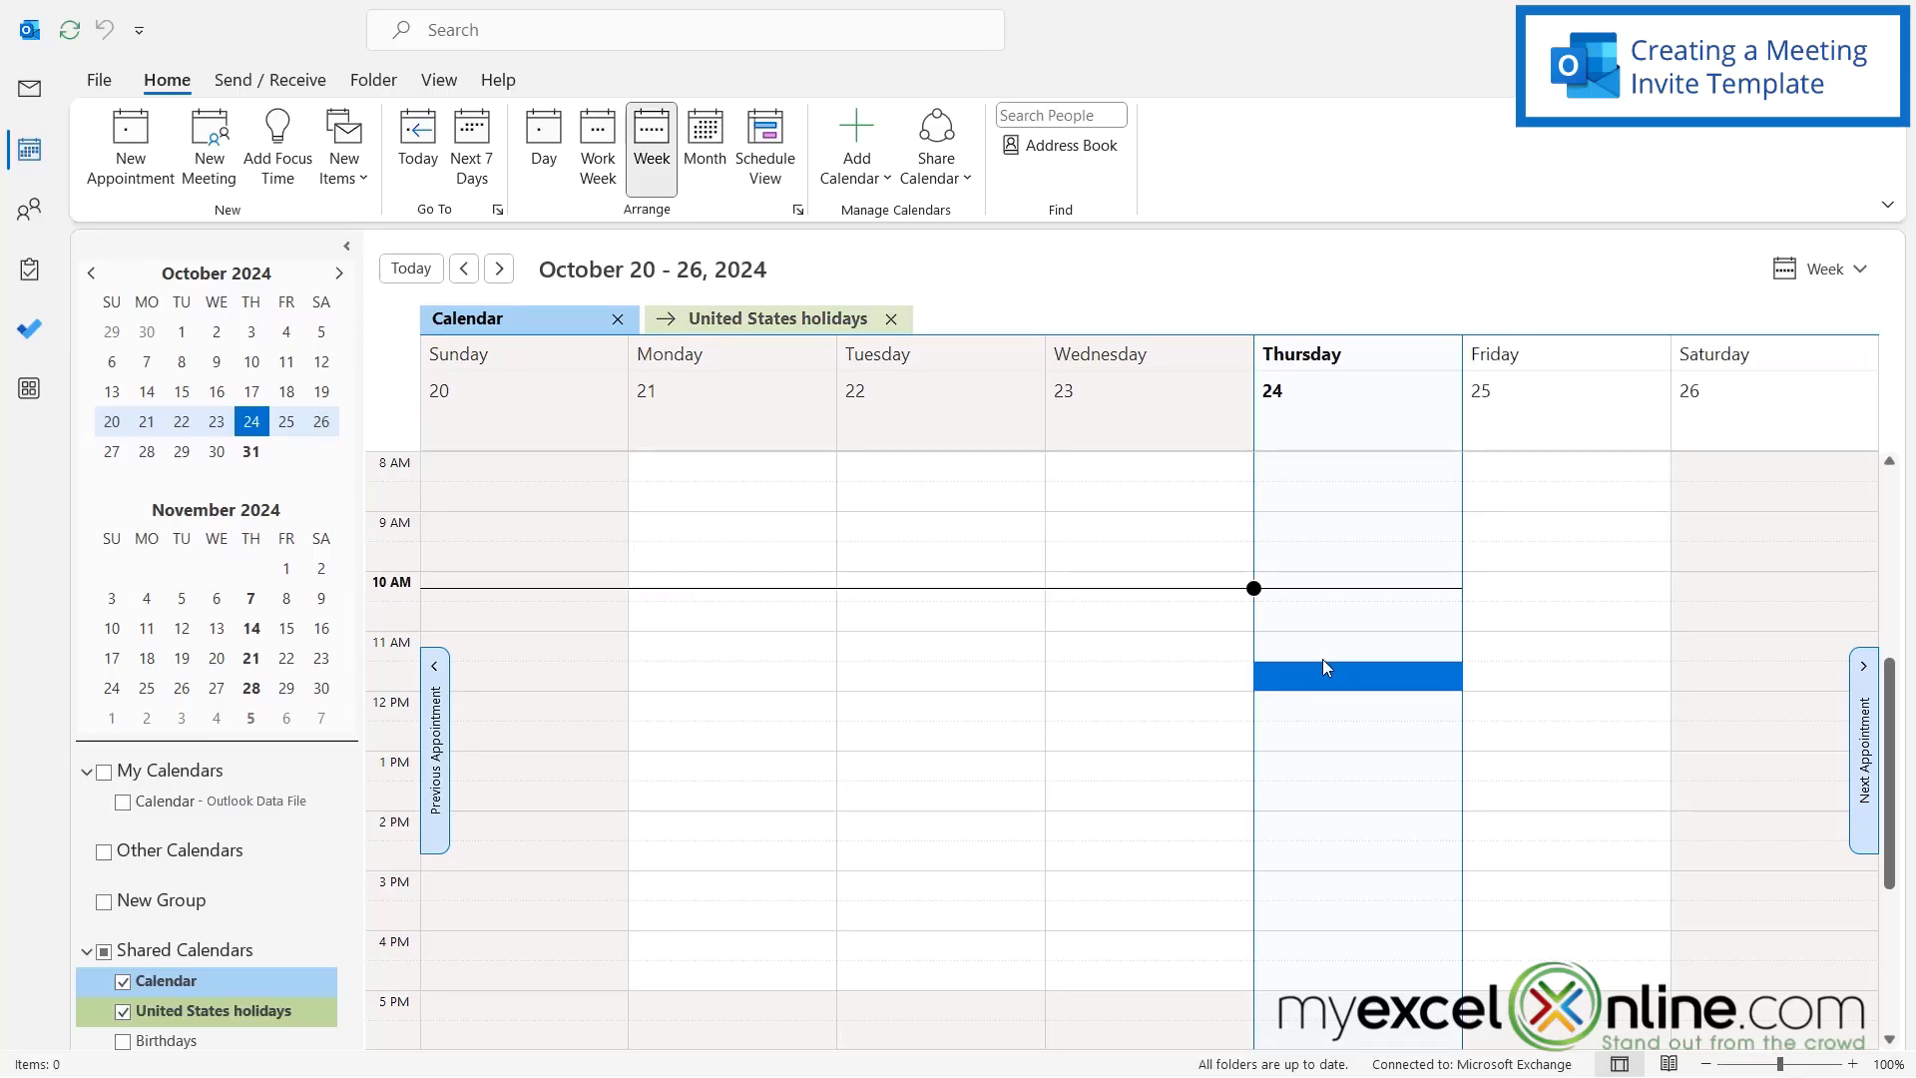
pyautogui.moveTo(1317, 928)
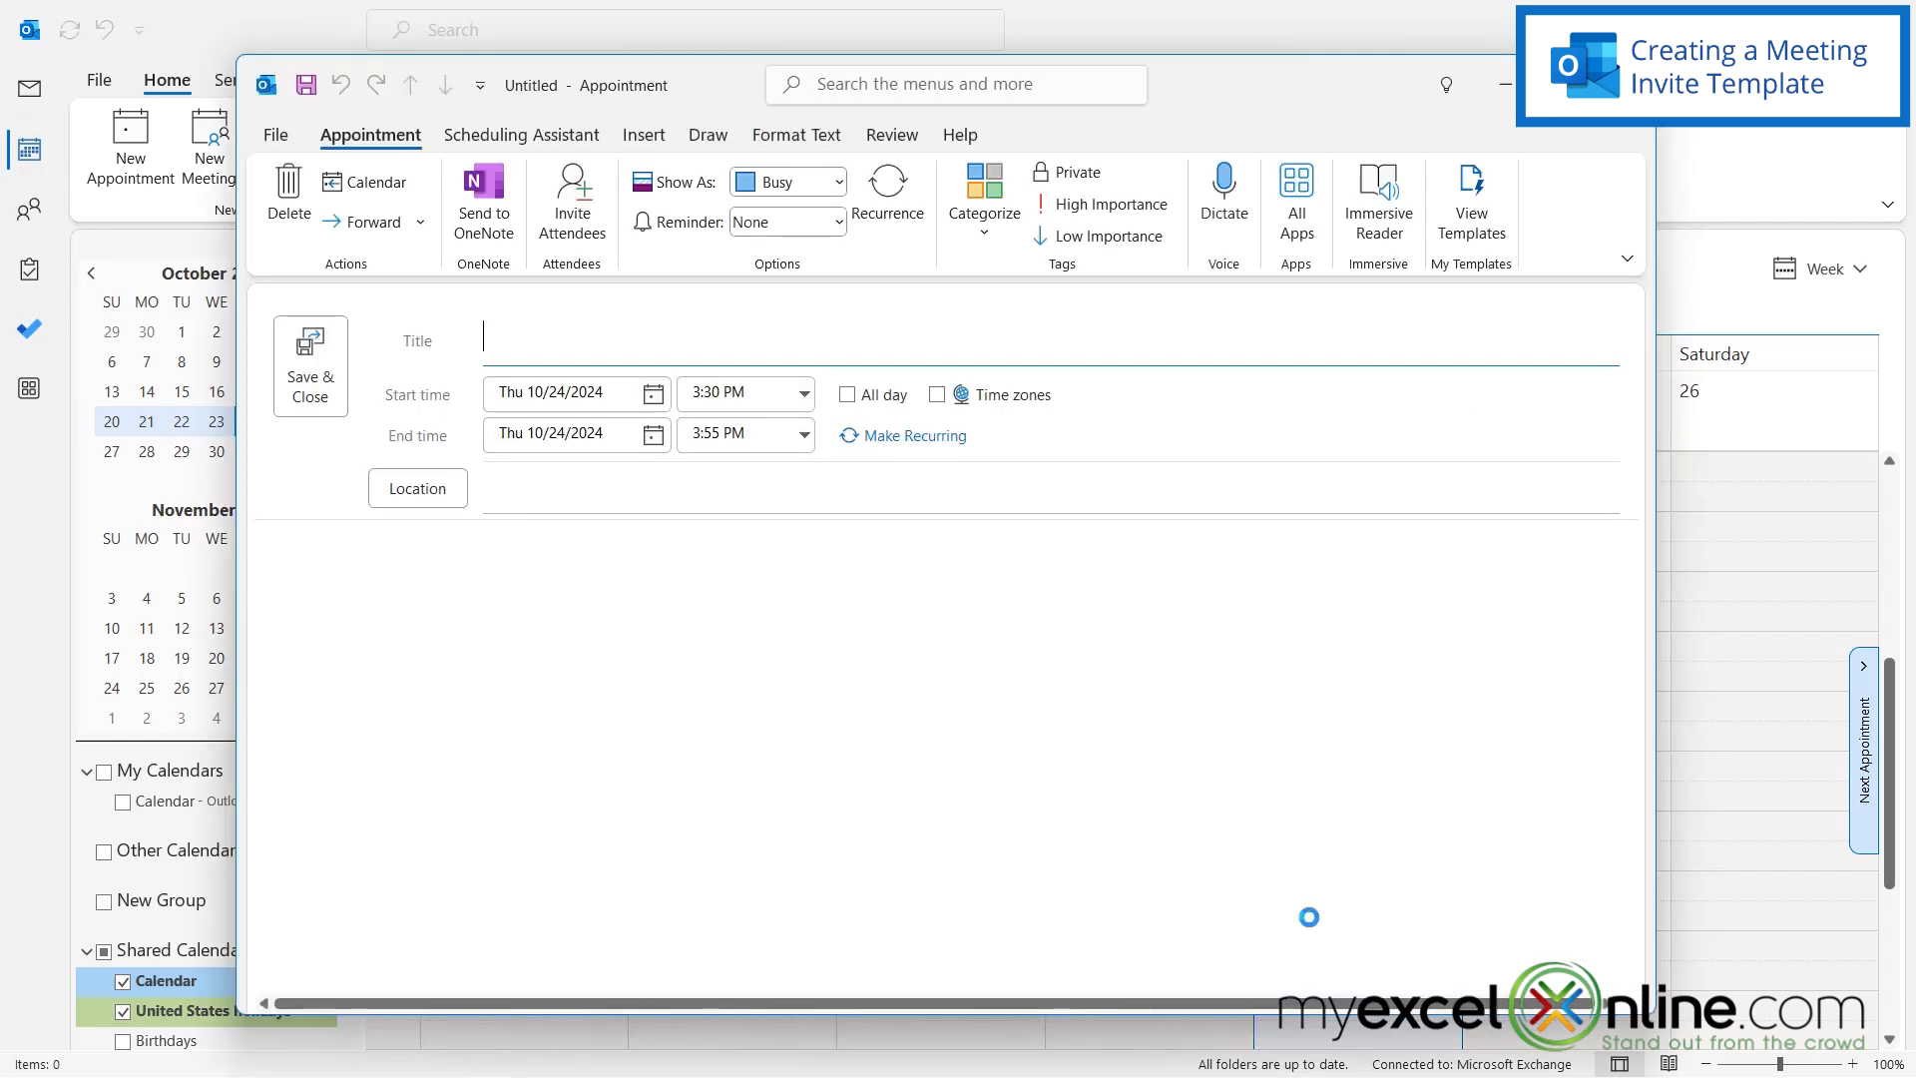
# - Title the new appointment 'Our Regular Meeting'
pyautogui.write('Ou')
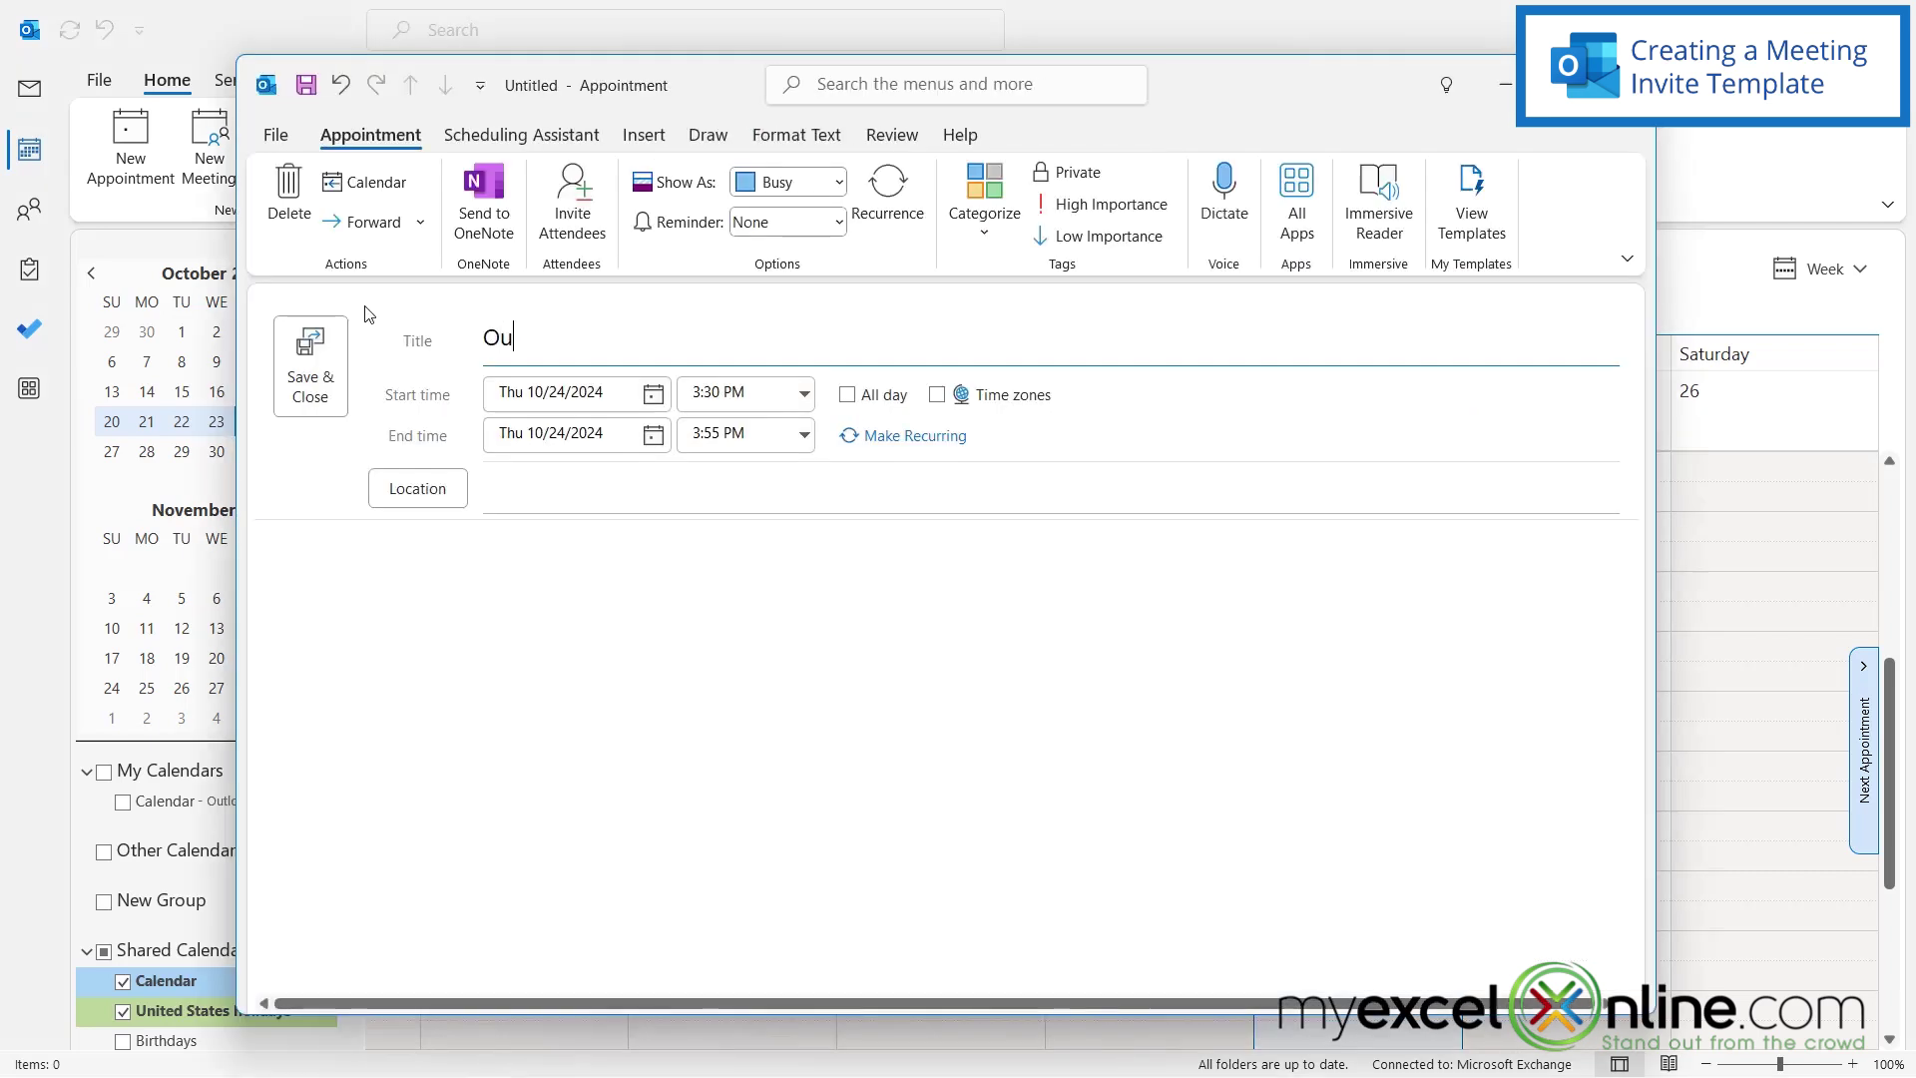
pyautogui.write('Our Regular Meeting')
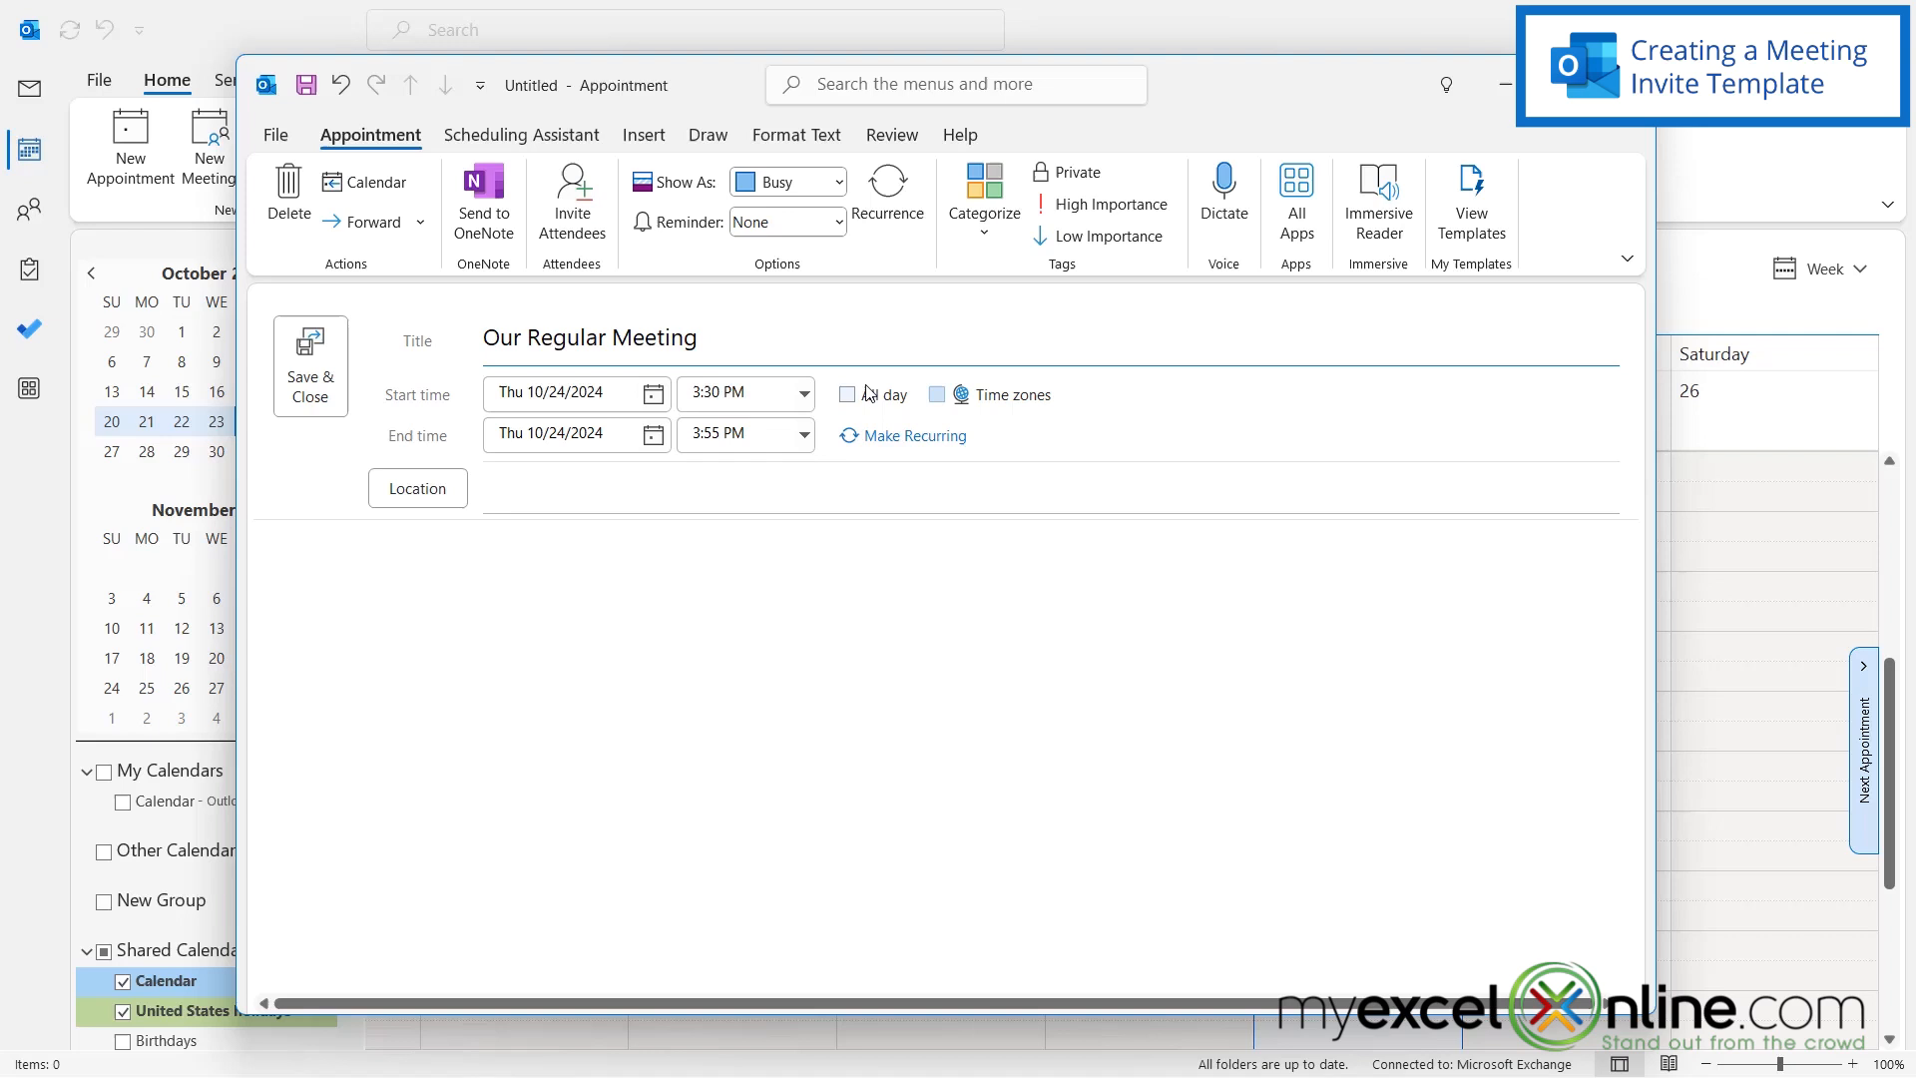
# - Set a weekly Thursday recurrence, location 'My Office', and start the note 'Please bring an...'
pyautogui.click(914, 435)
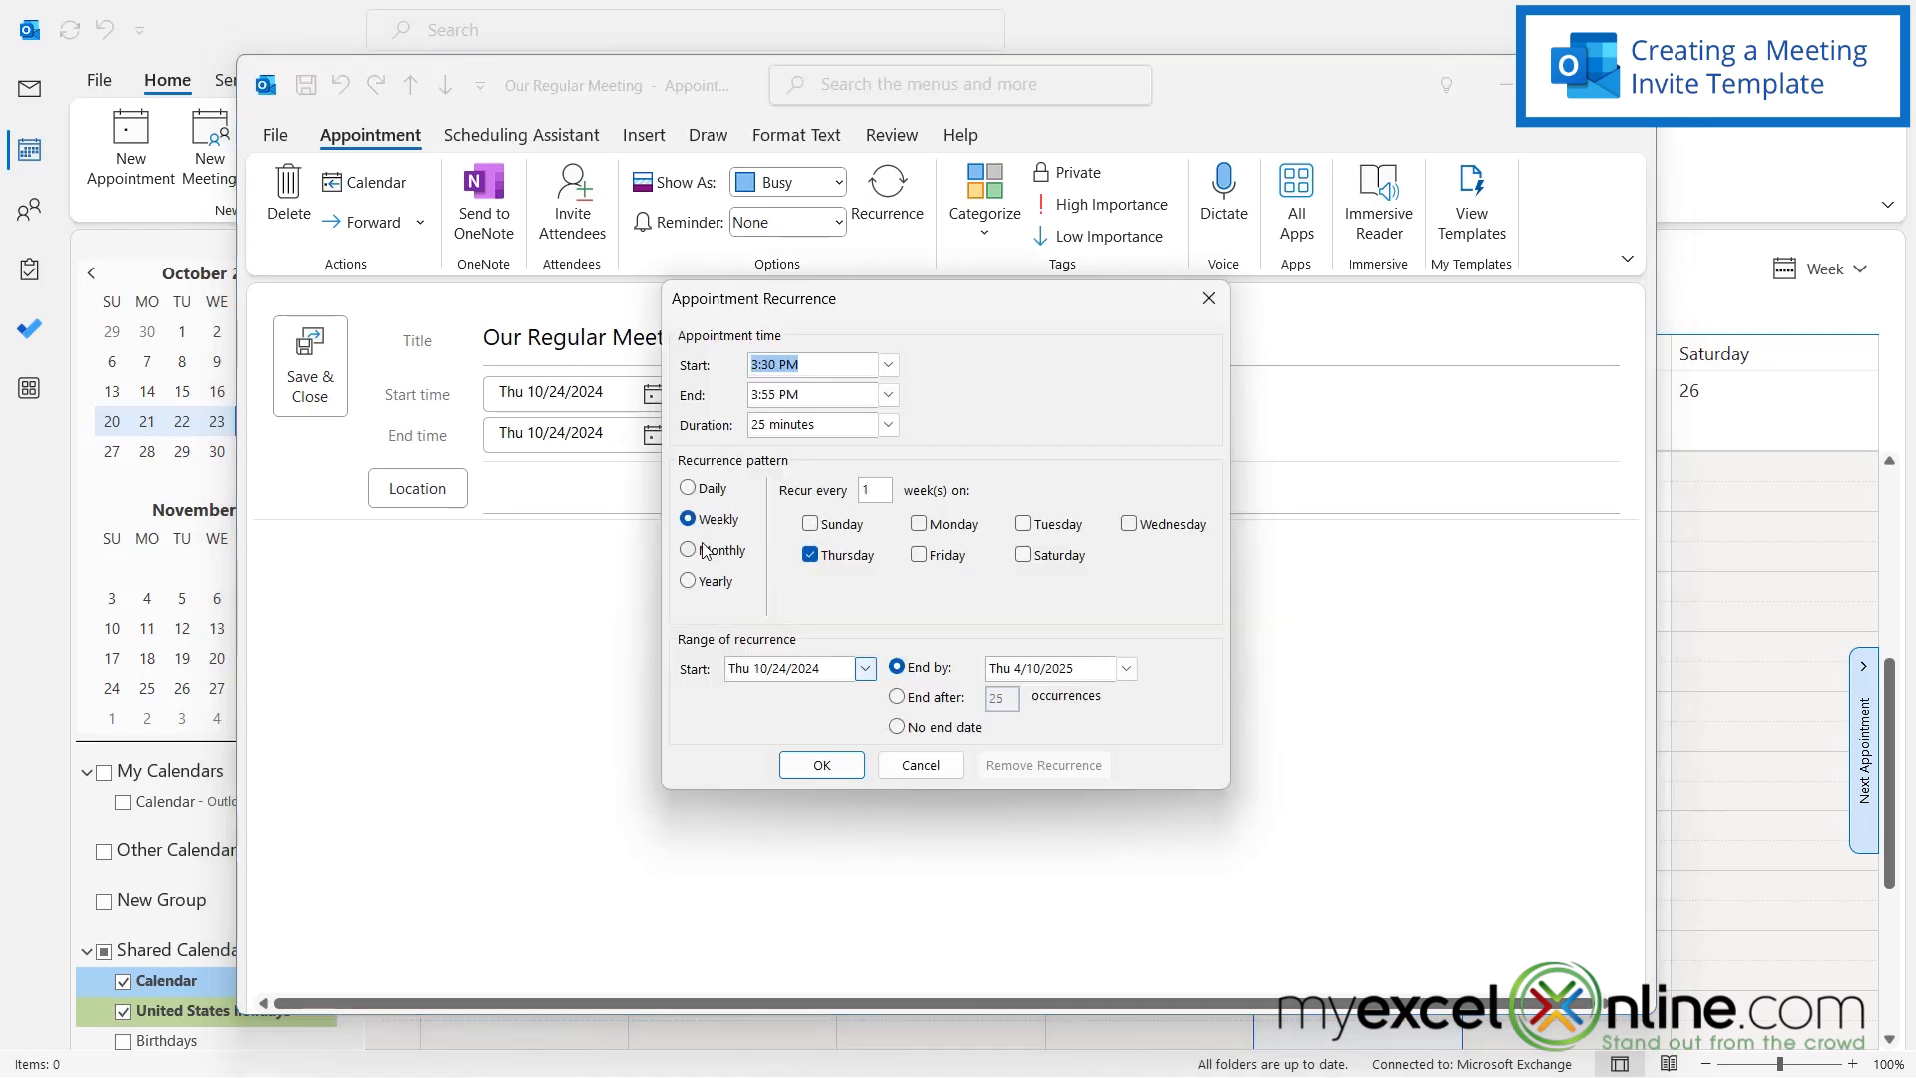
pyautogui.moveTo(818, 619)
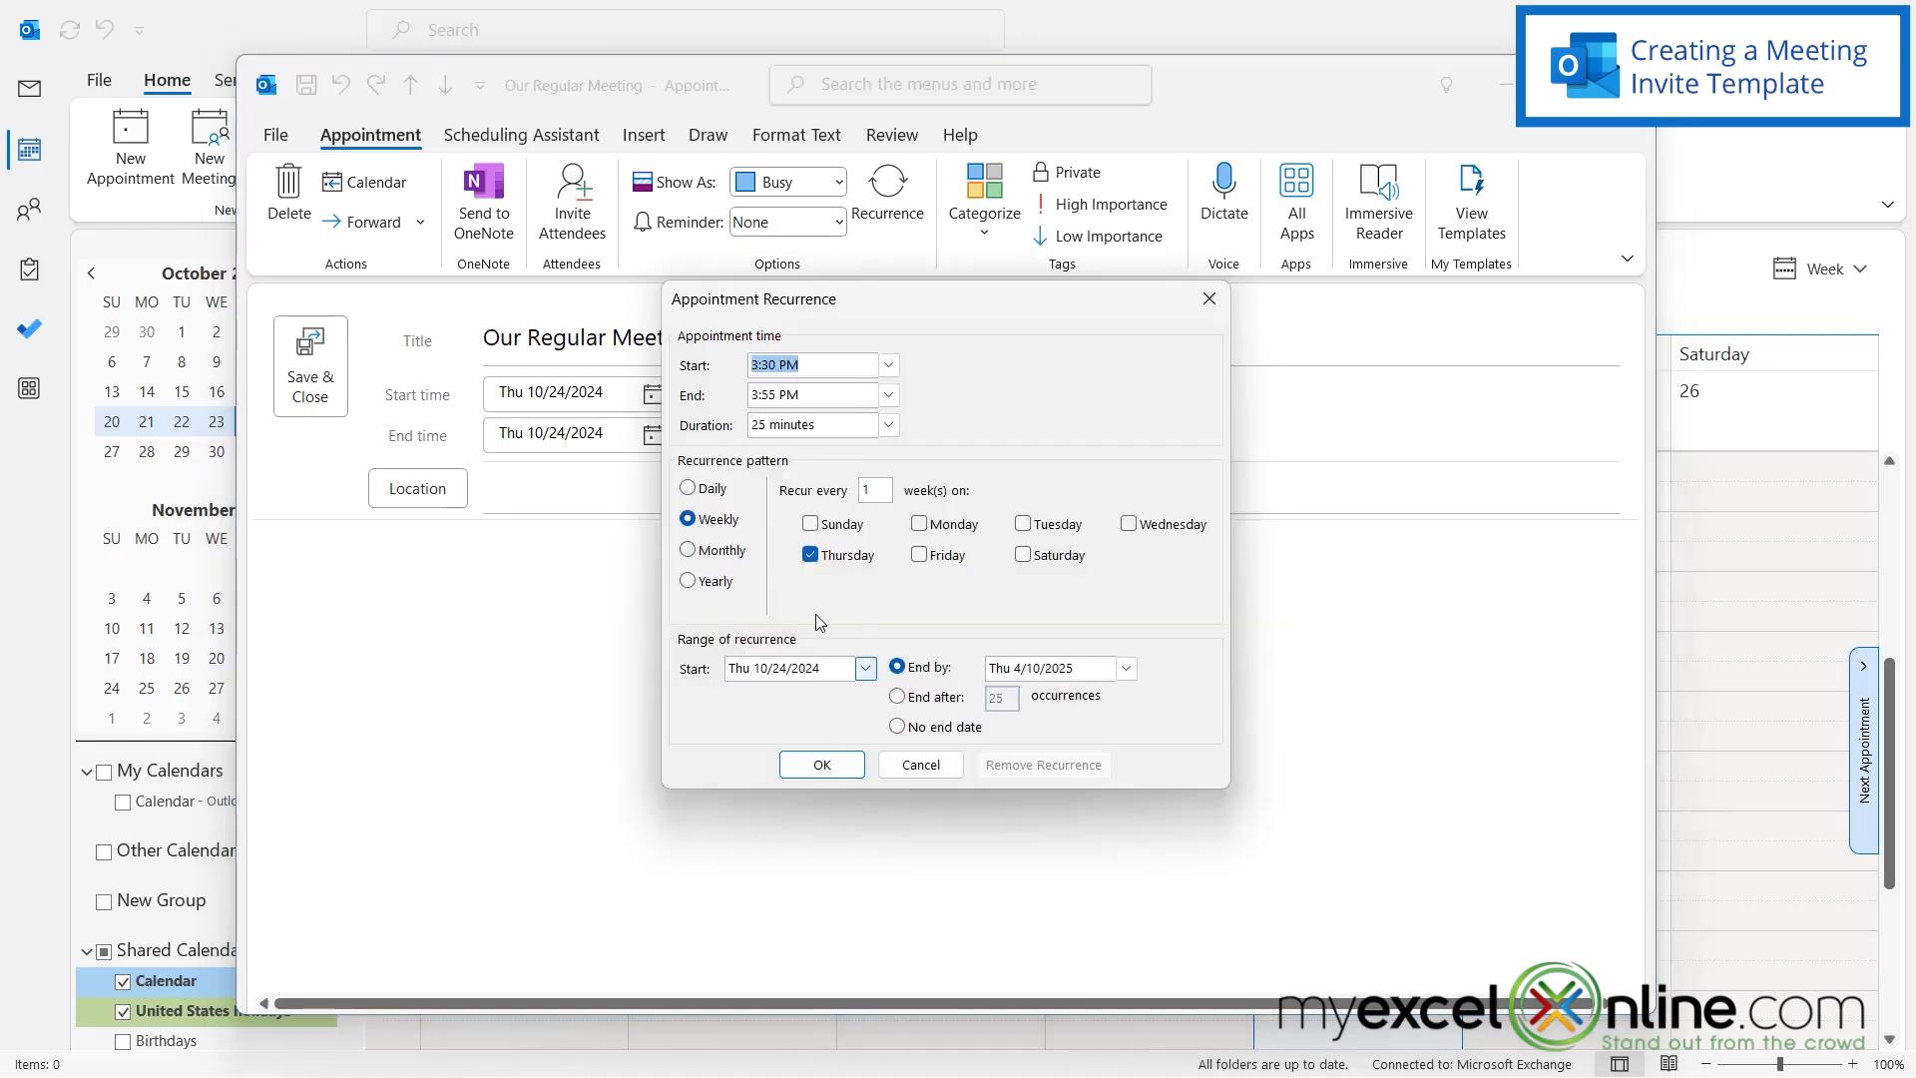
pyautogui.click(822, 764)
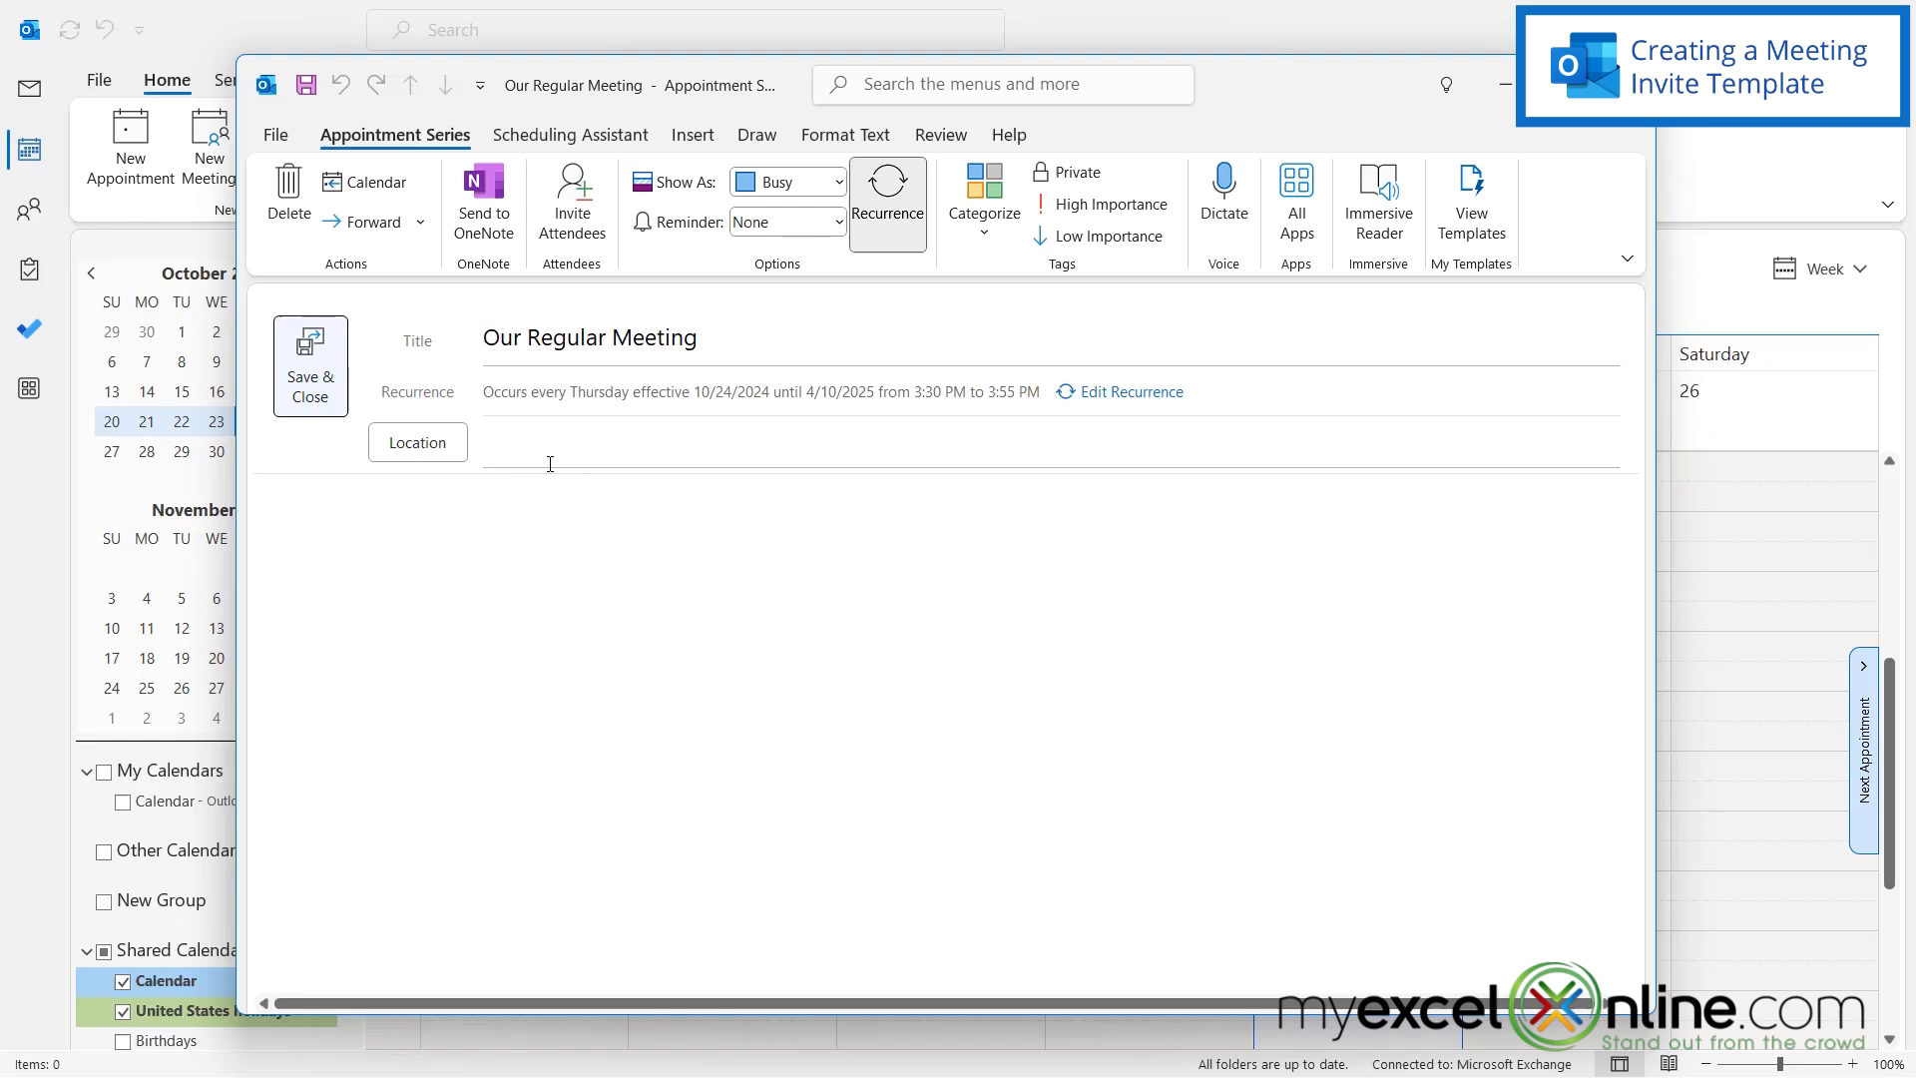
pyautogui.write('My Office')
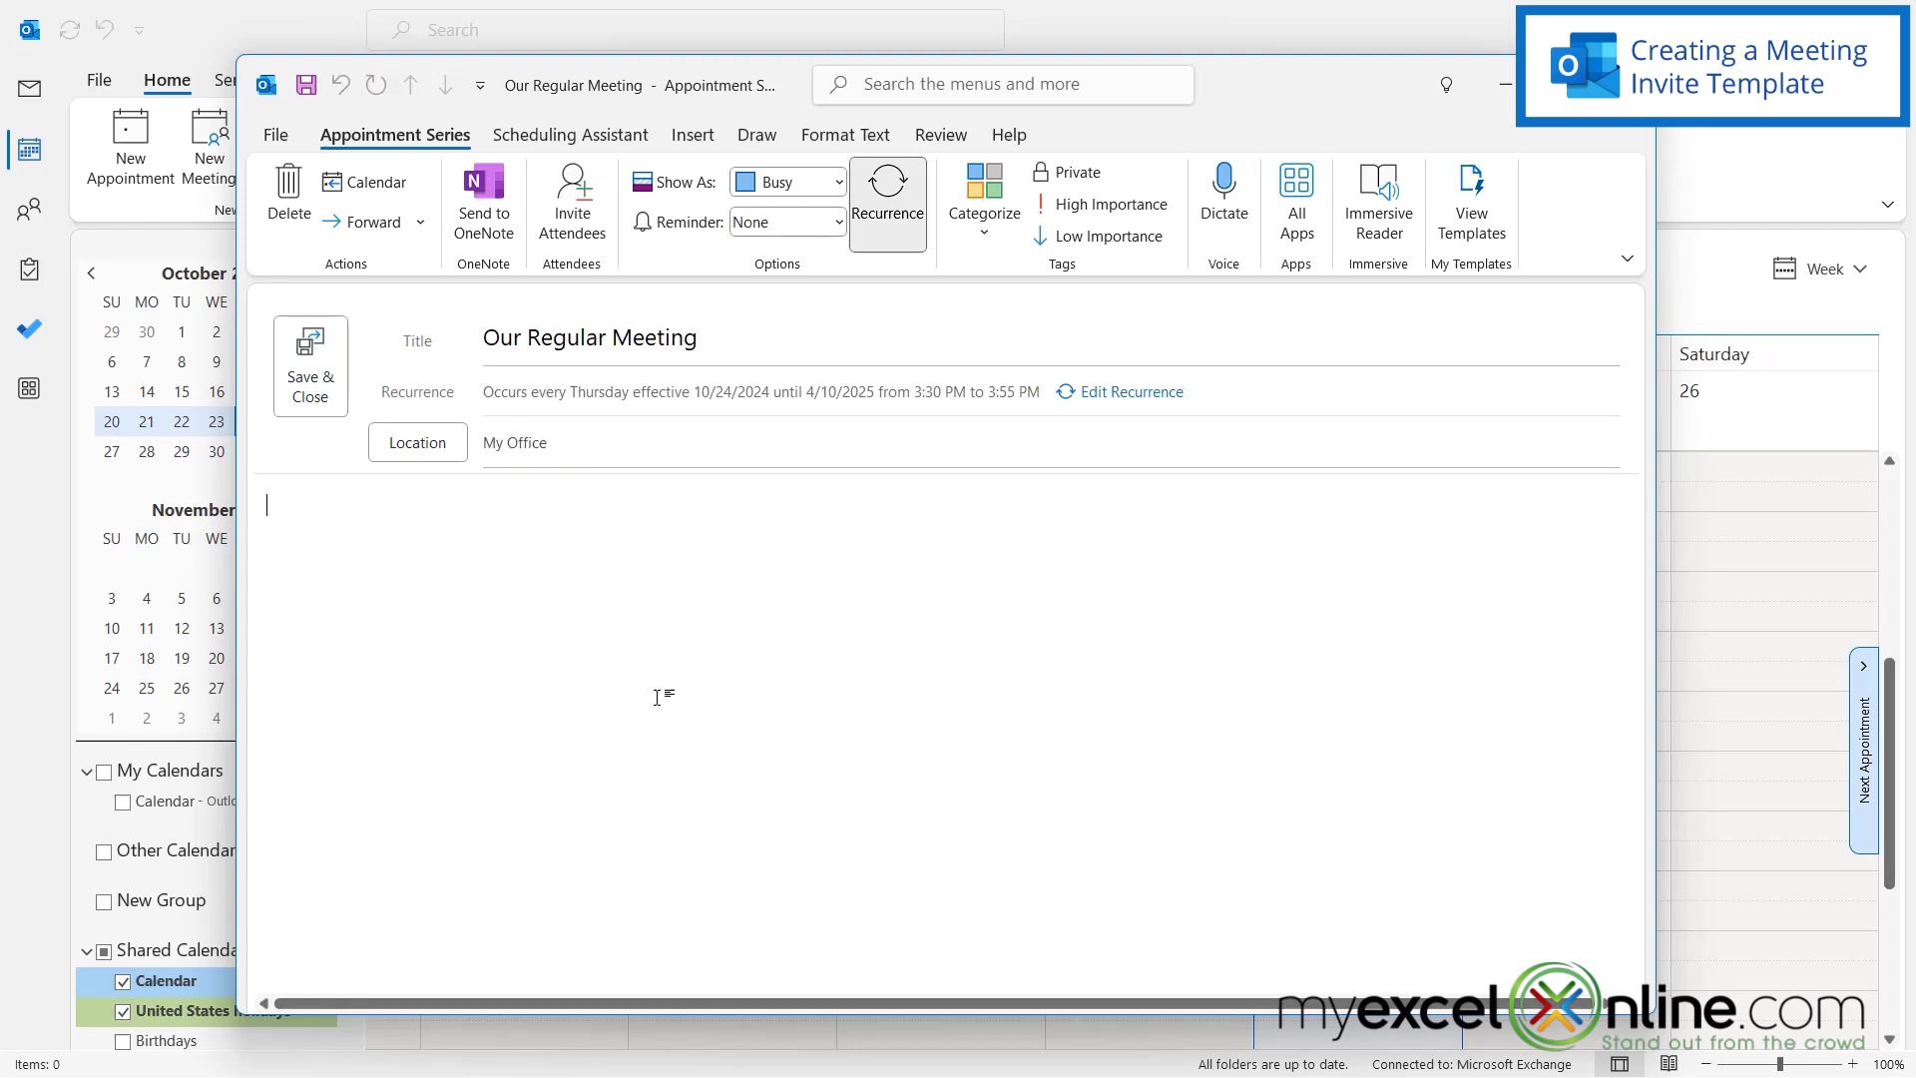
pyautogui.write('Please bring any questions you m')
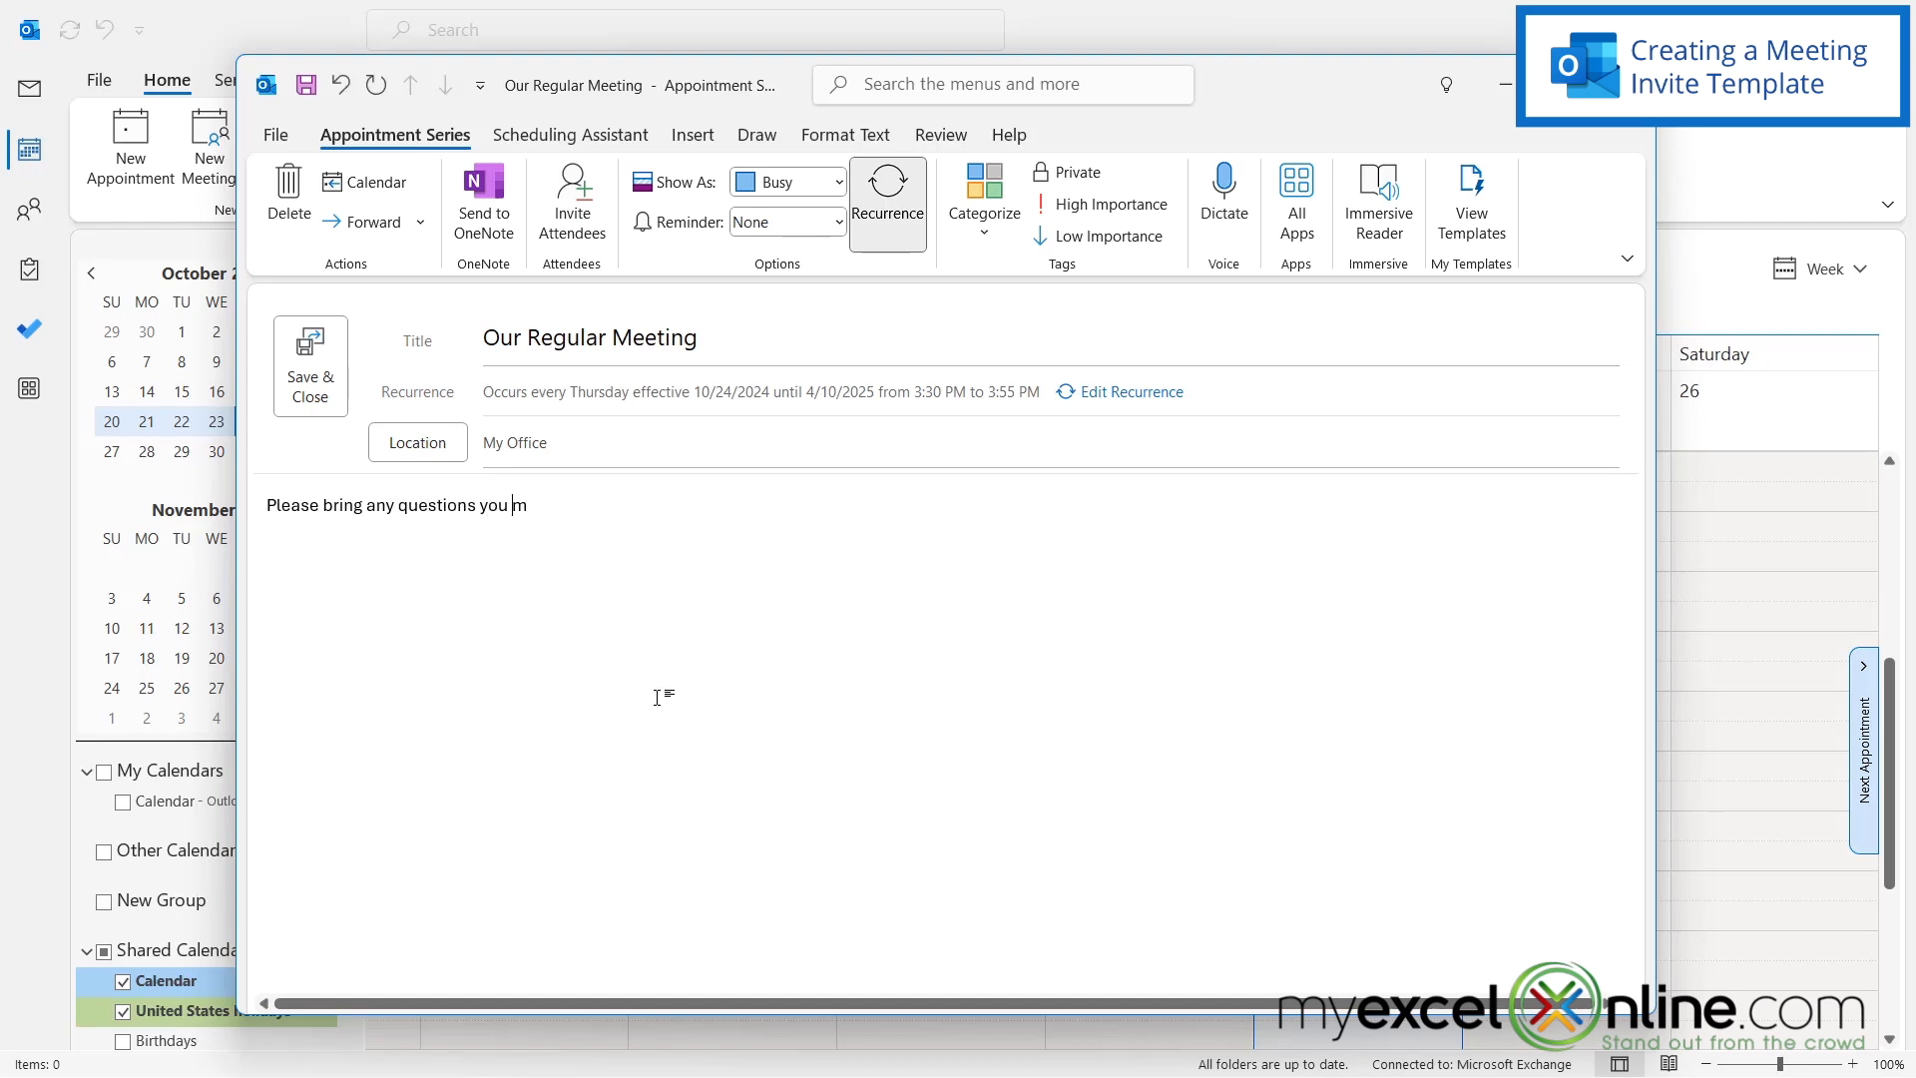
# - Invite attendees and add 'john' as a required attendee
pyautogui.click(571, 195)
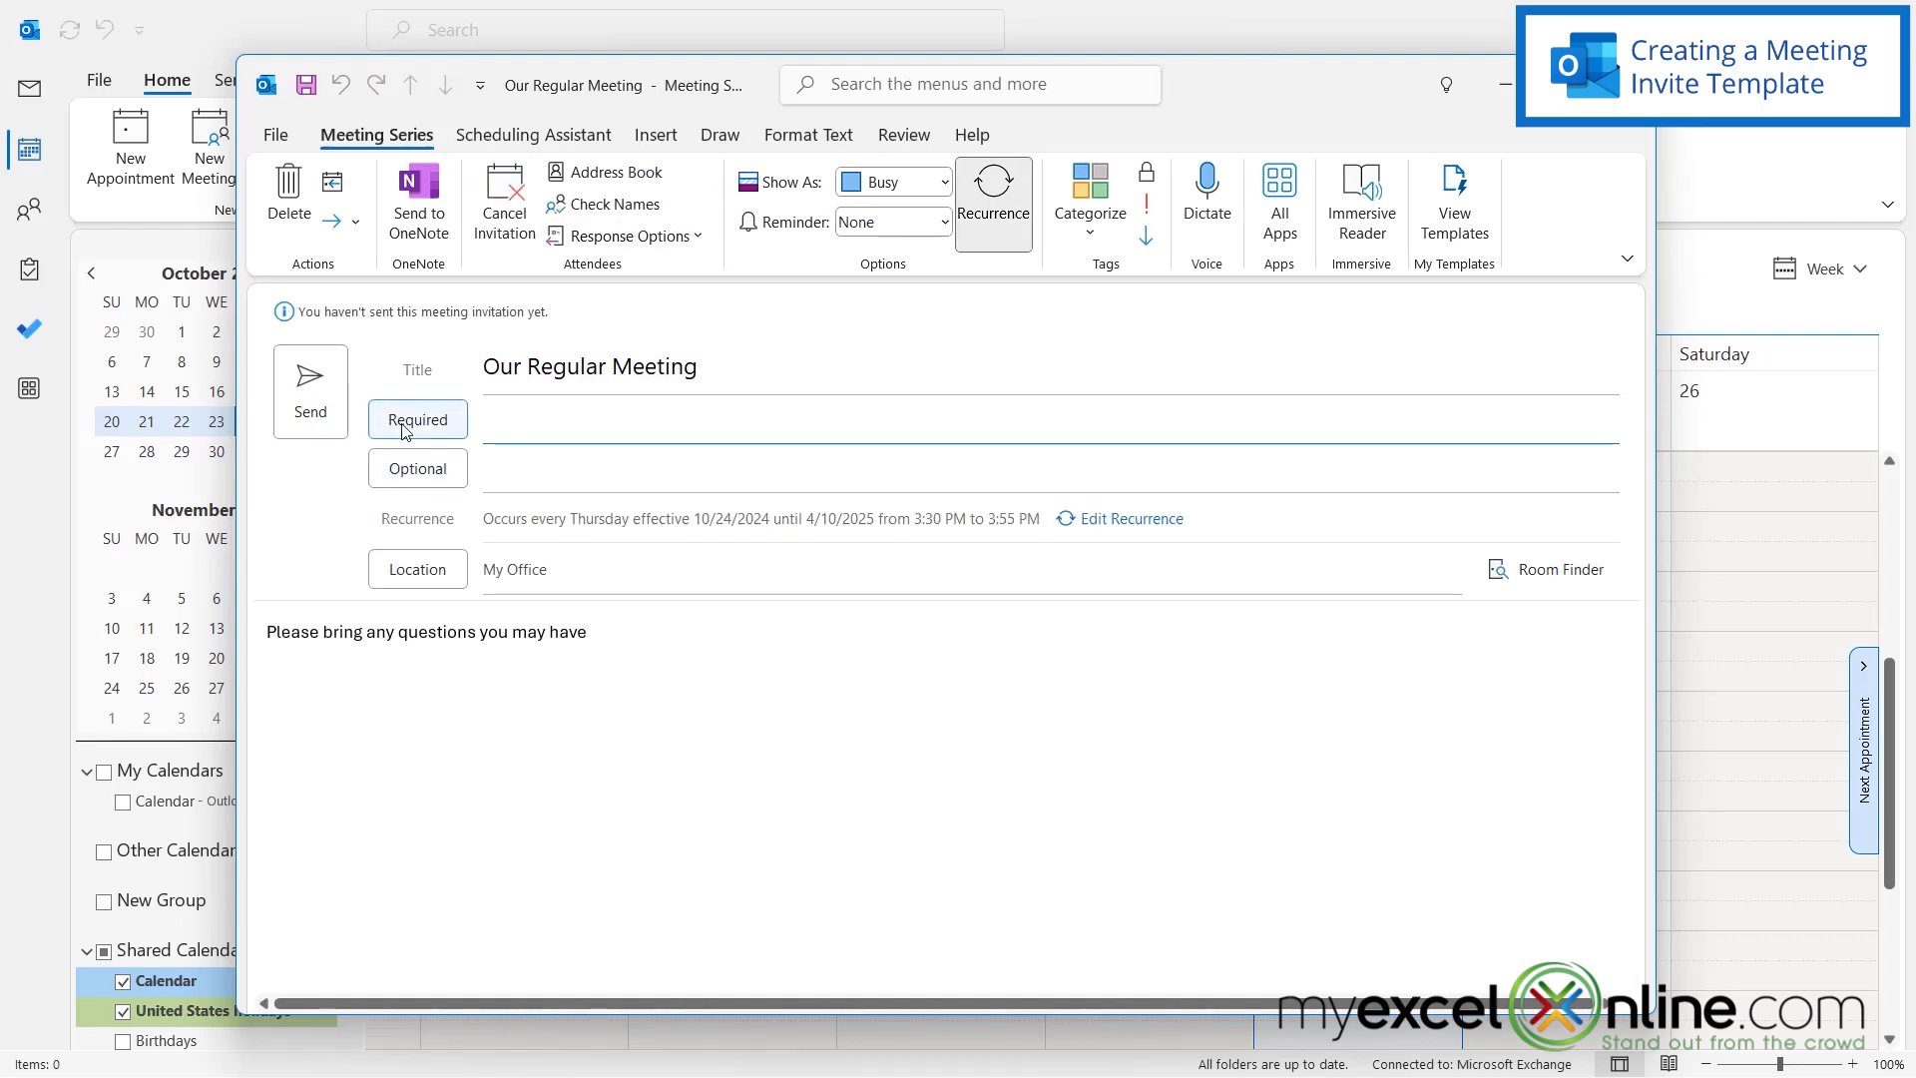
pyautogui.write('john')
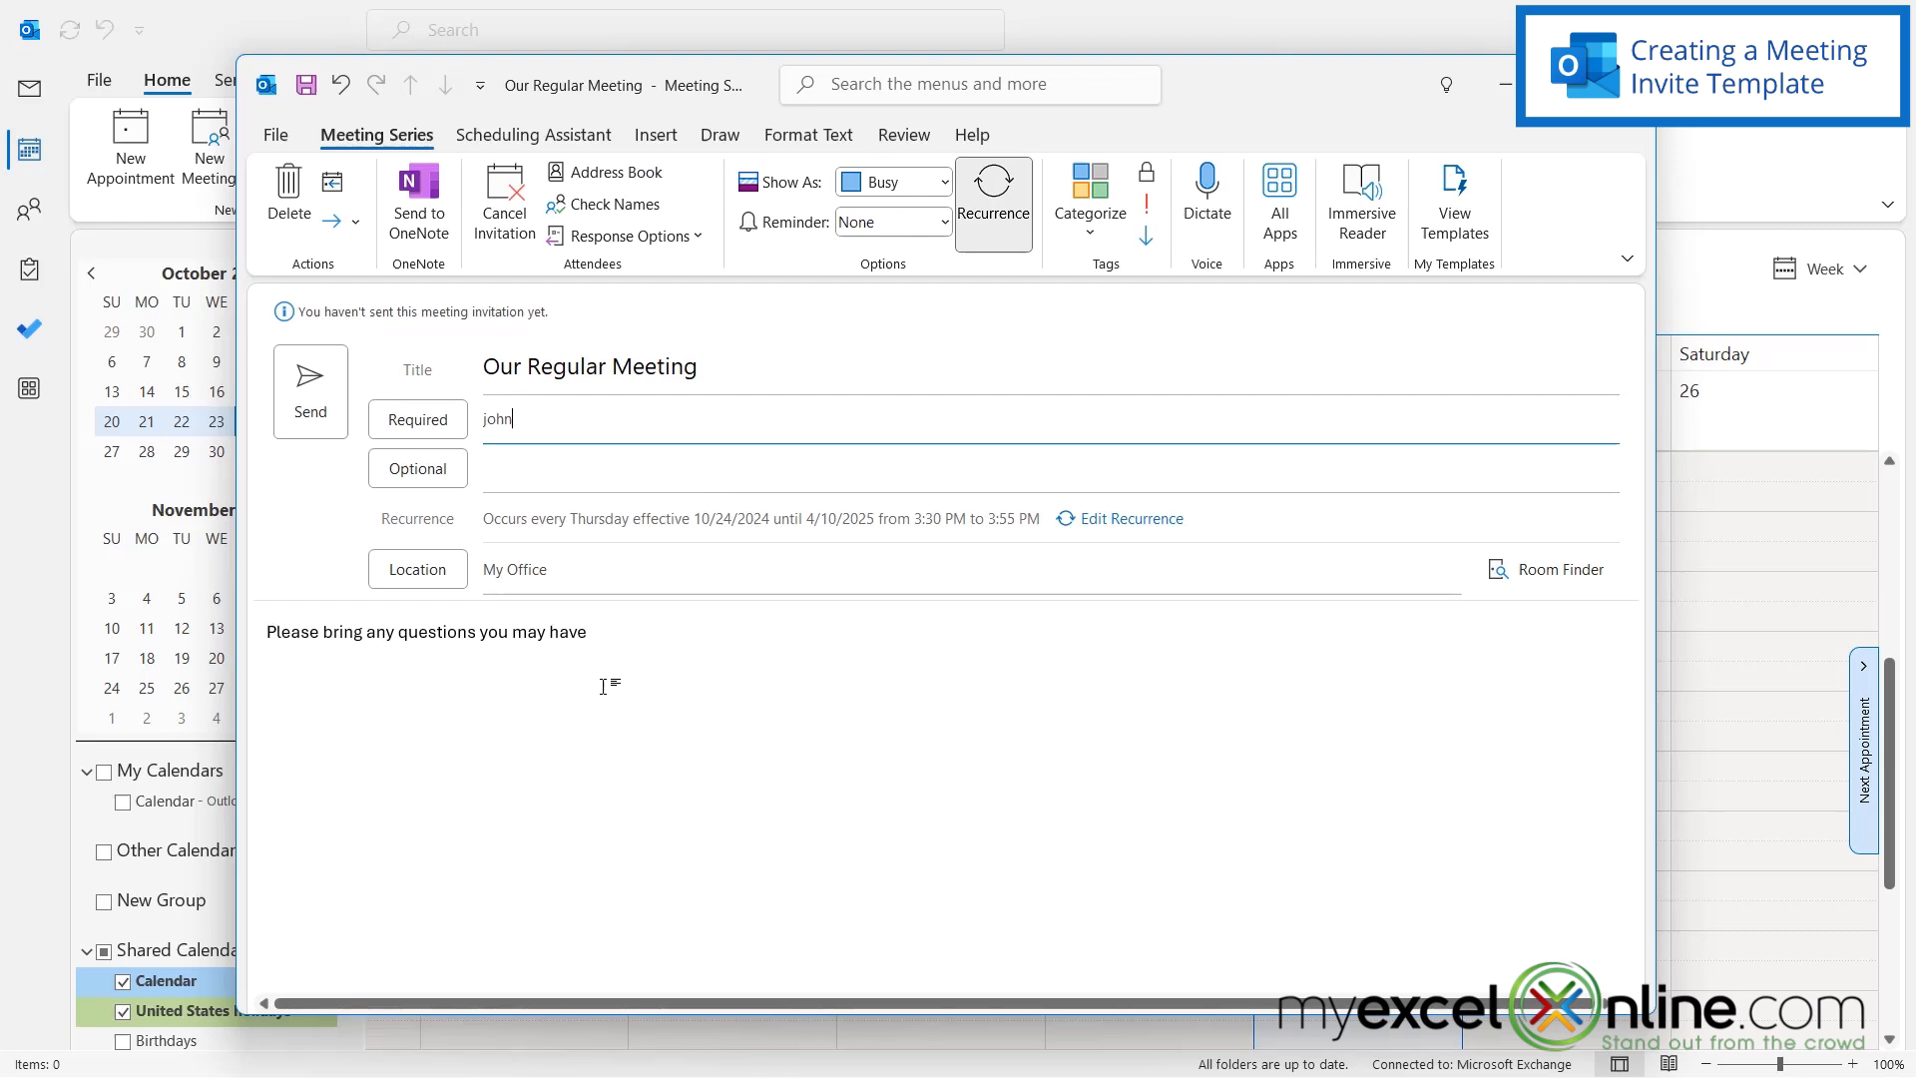
pyautogui.moveTo(630, 624)
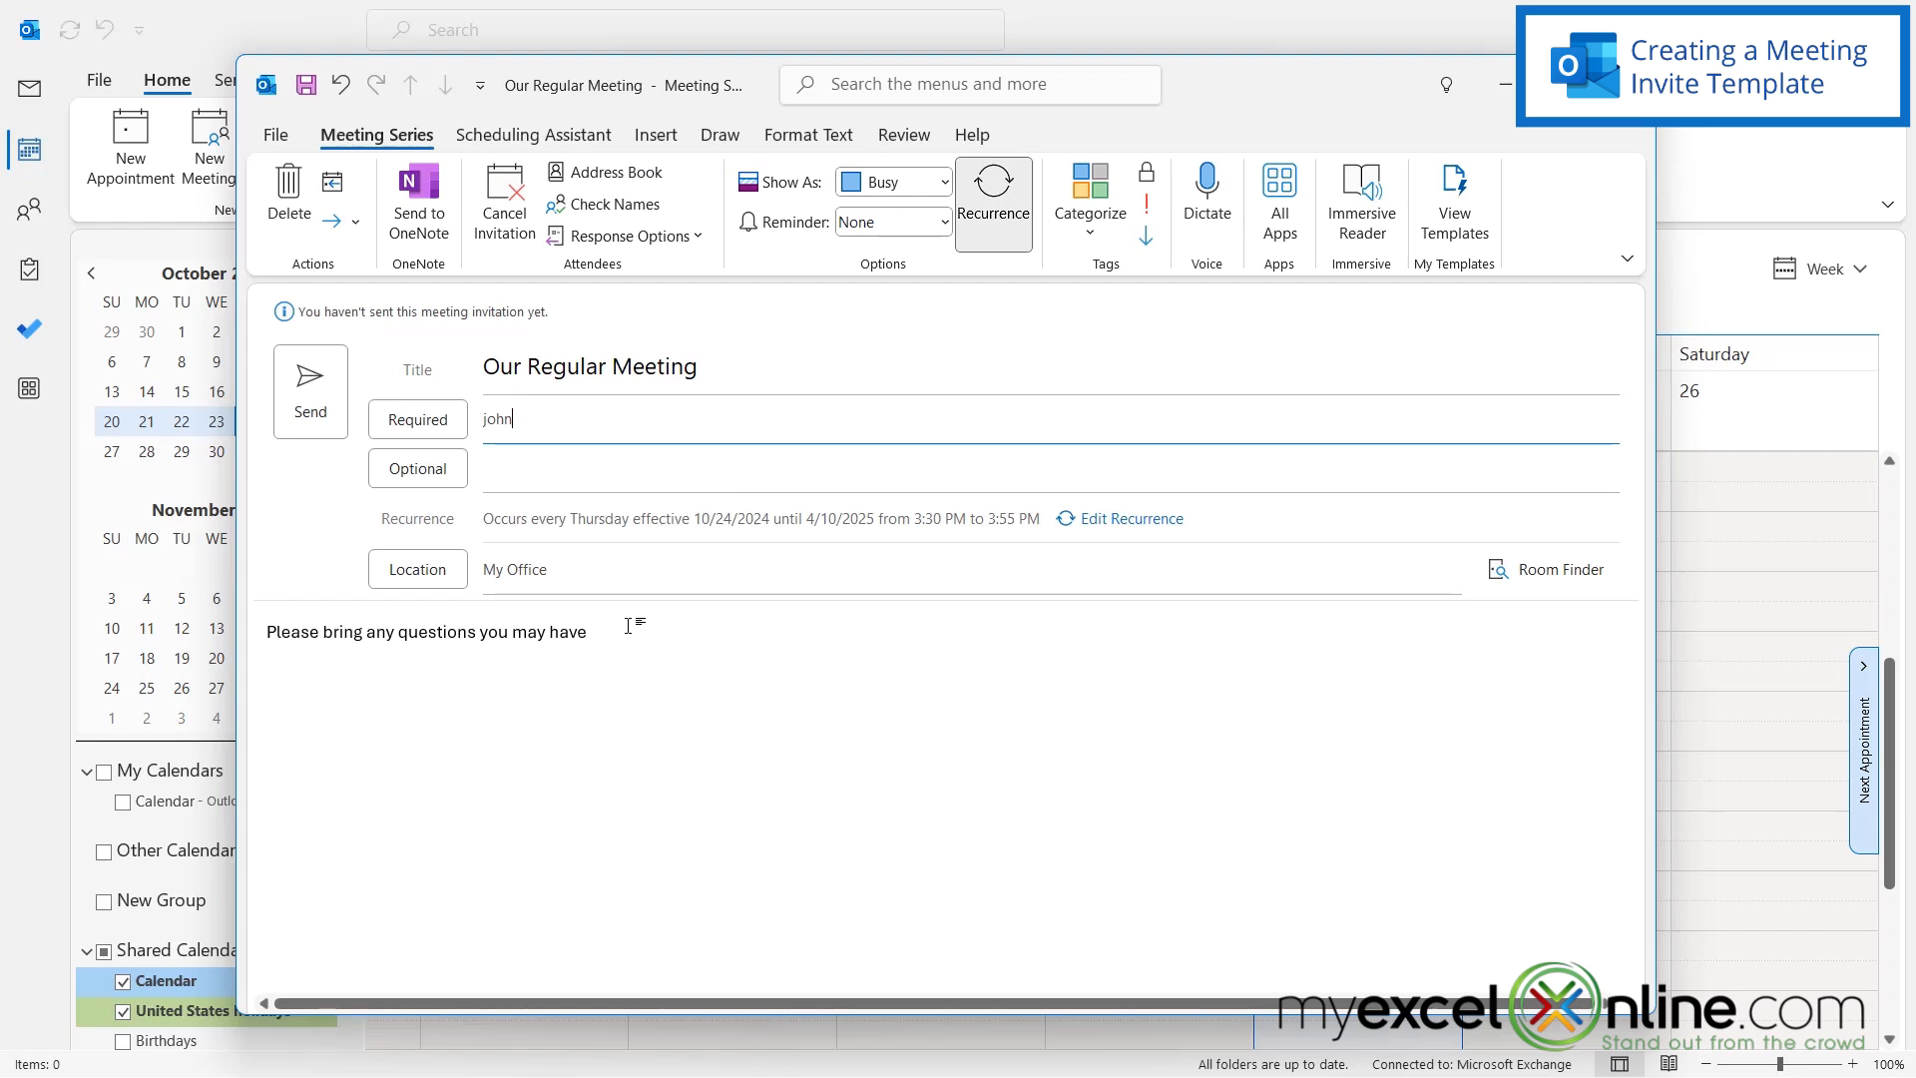
pyautogui.moveTo(663, 637)
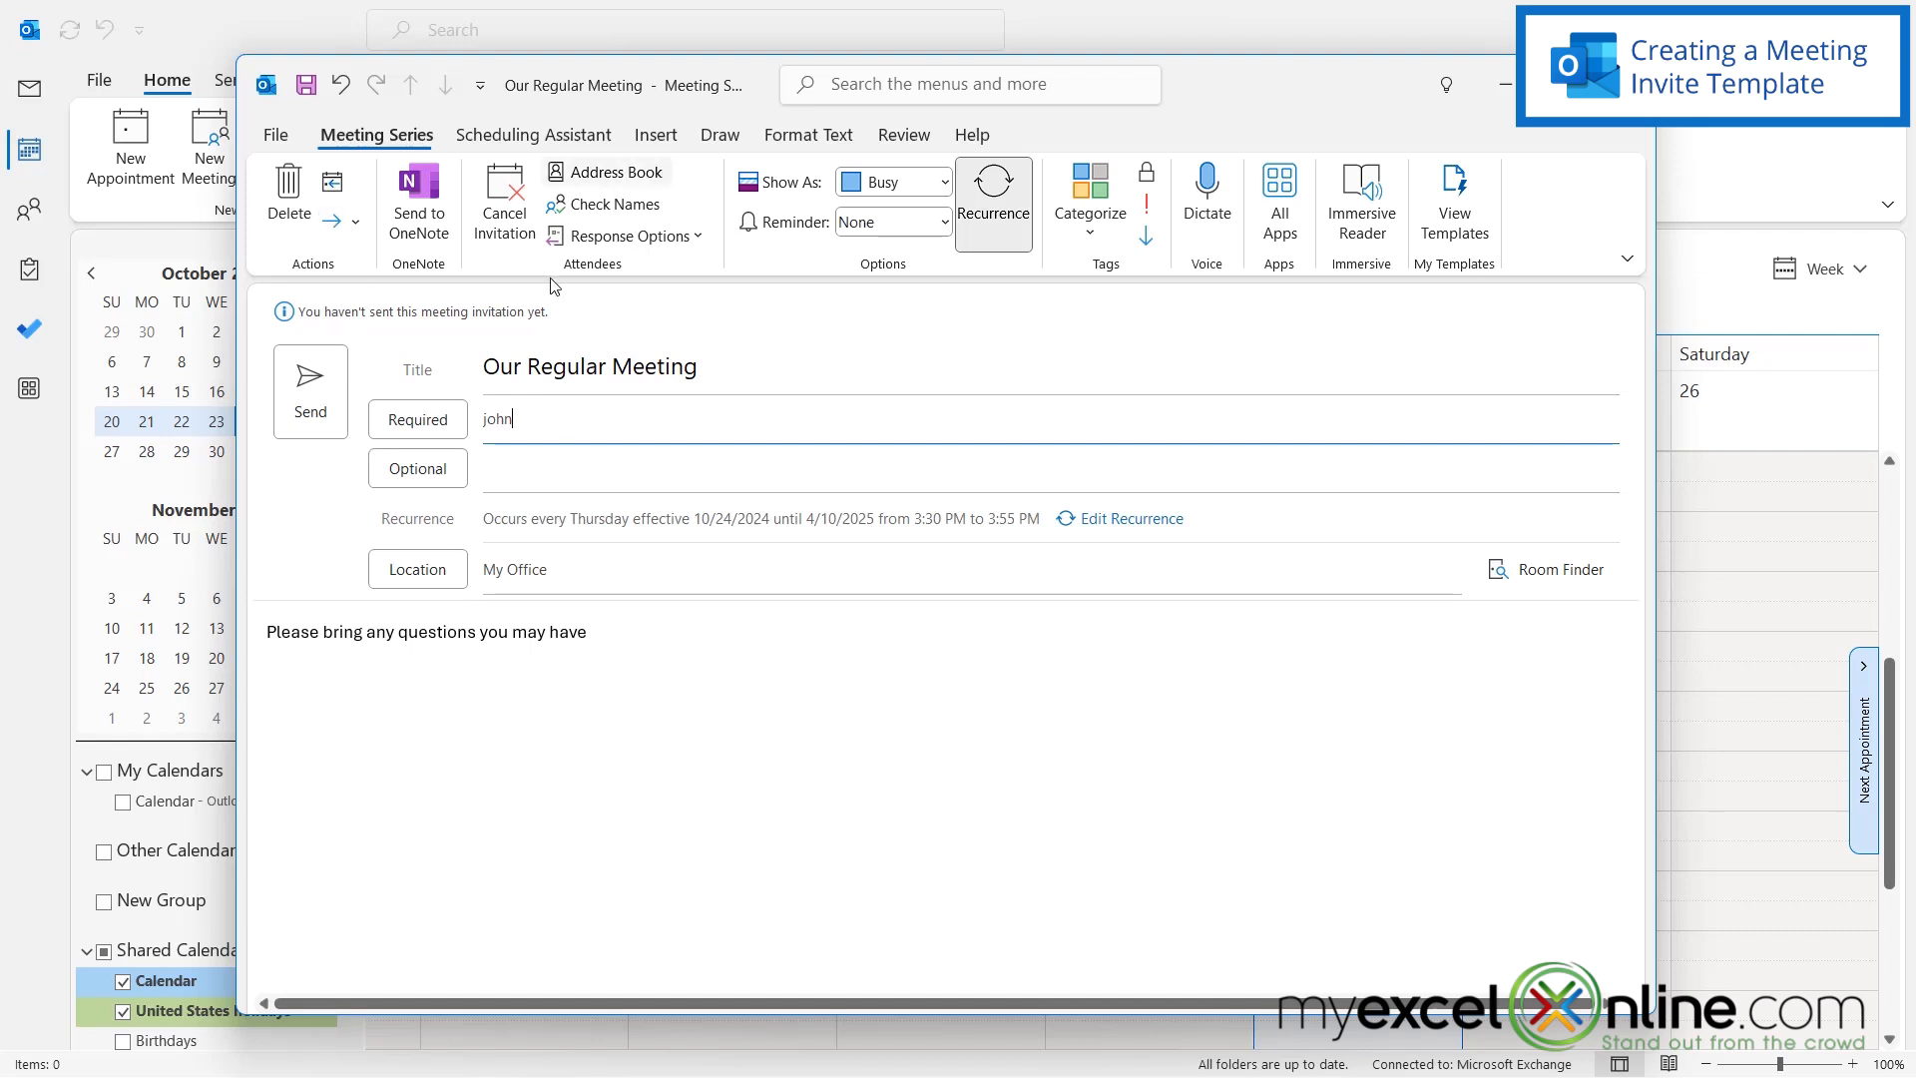
# - Save the meeting as Outlook Template 'Our Regular Meeting.oft' via Save As
pyautogui.click(275, 136)
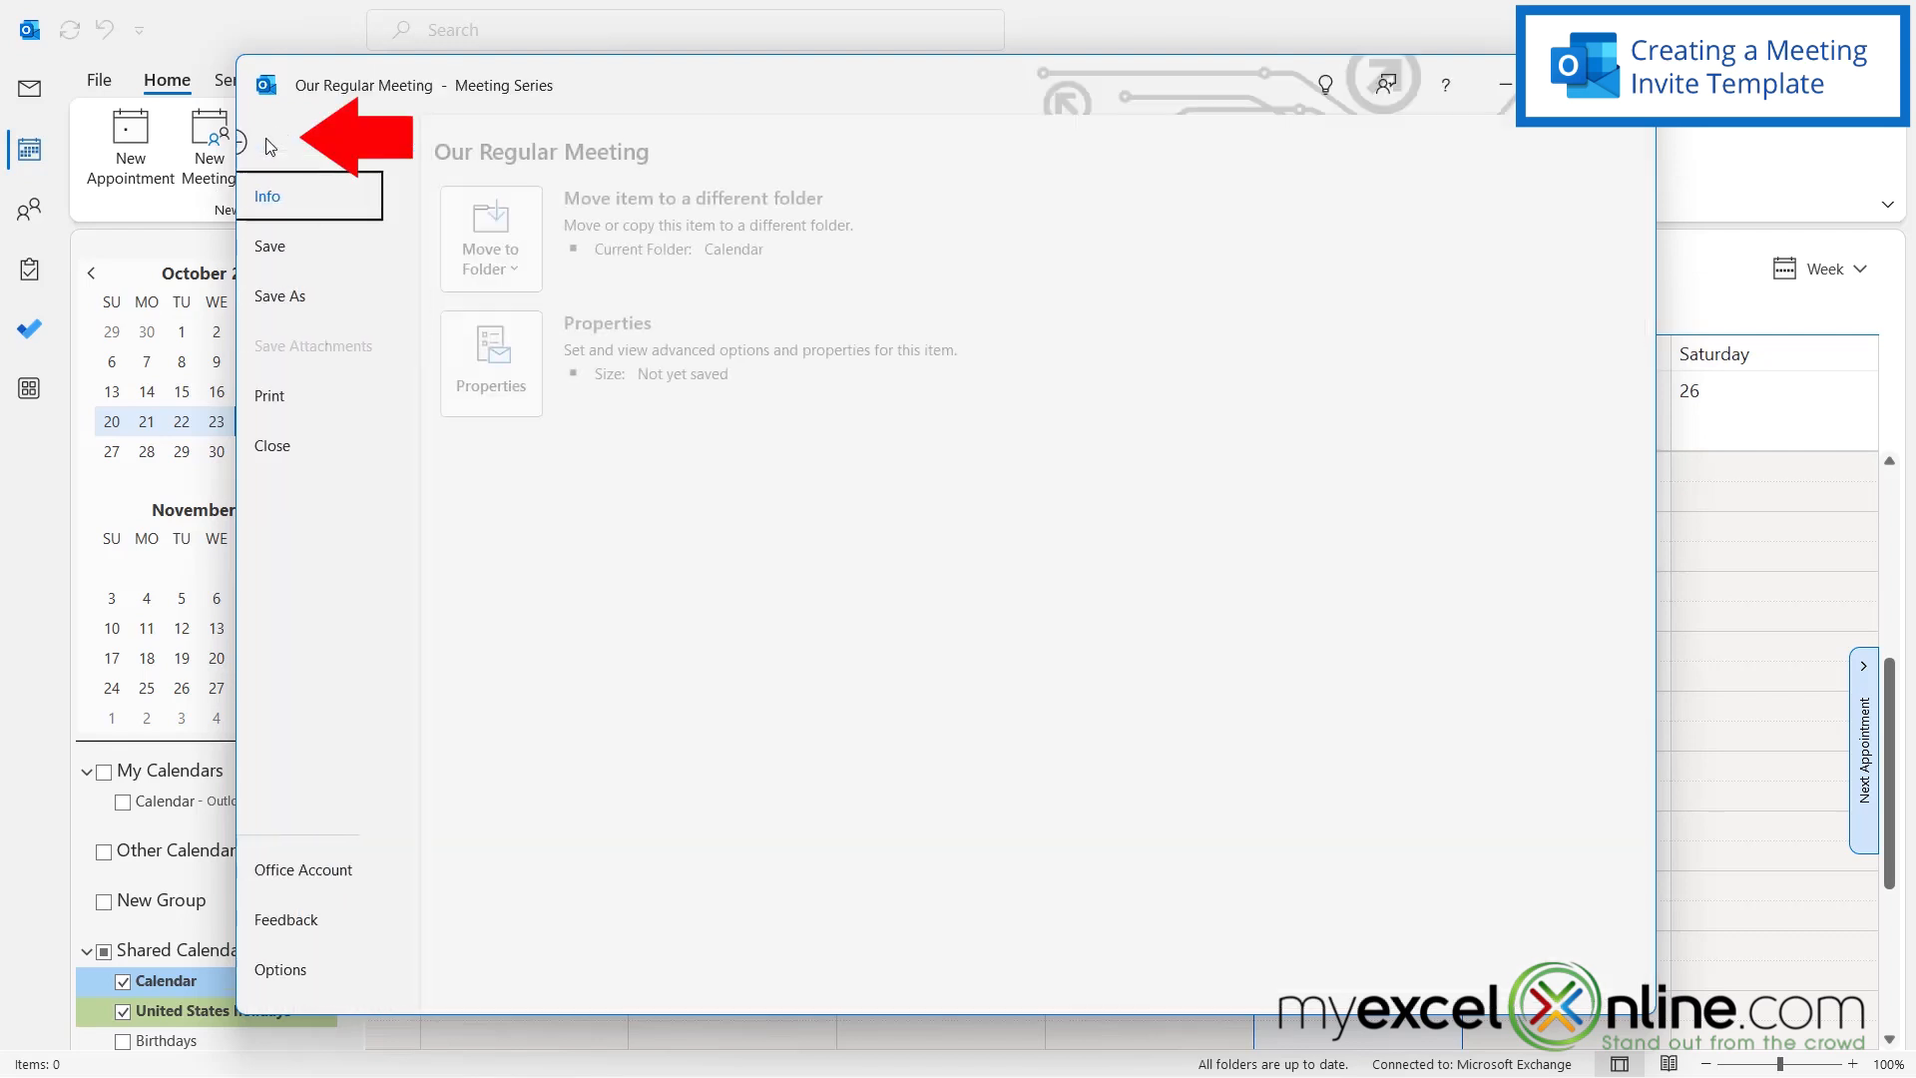
pyautogui.click(280, 296)
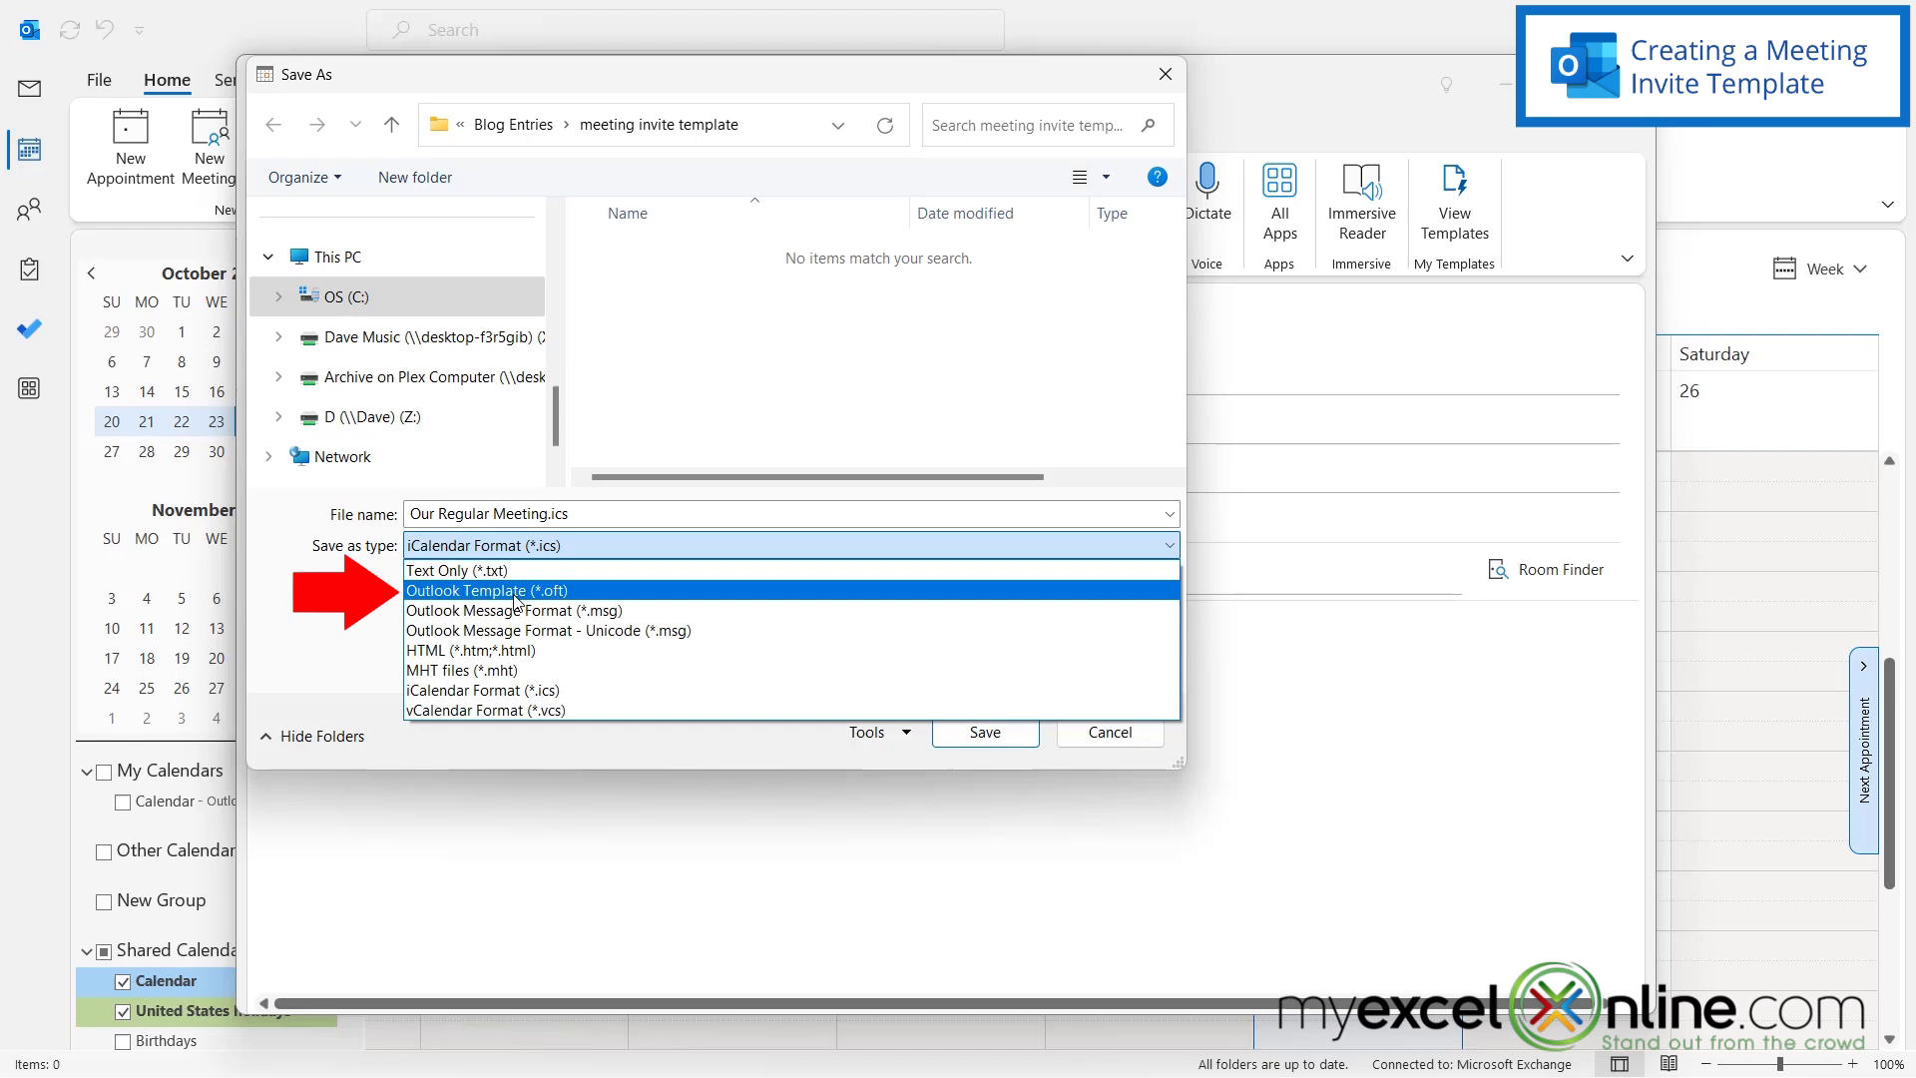
pyautogui.click(487, 590)
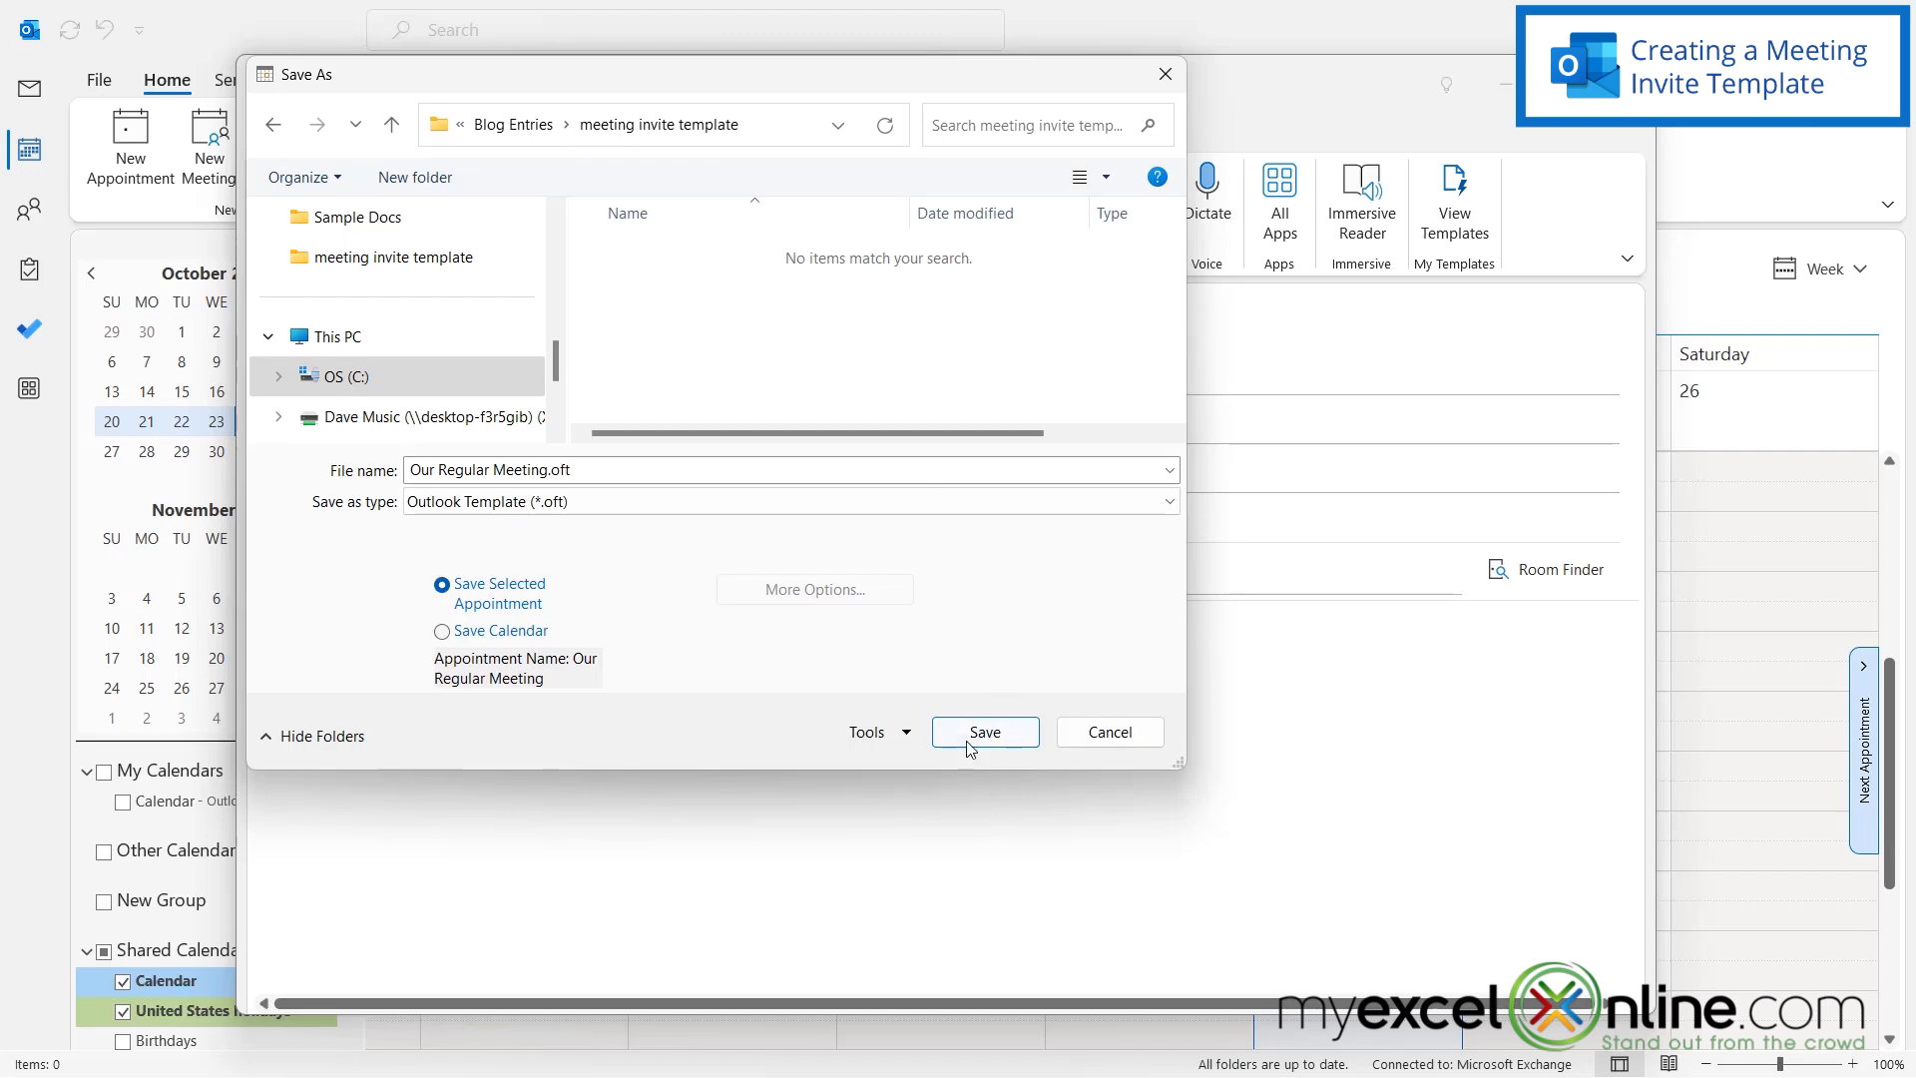
pyautogui.click(985, 731)
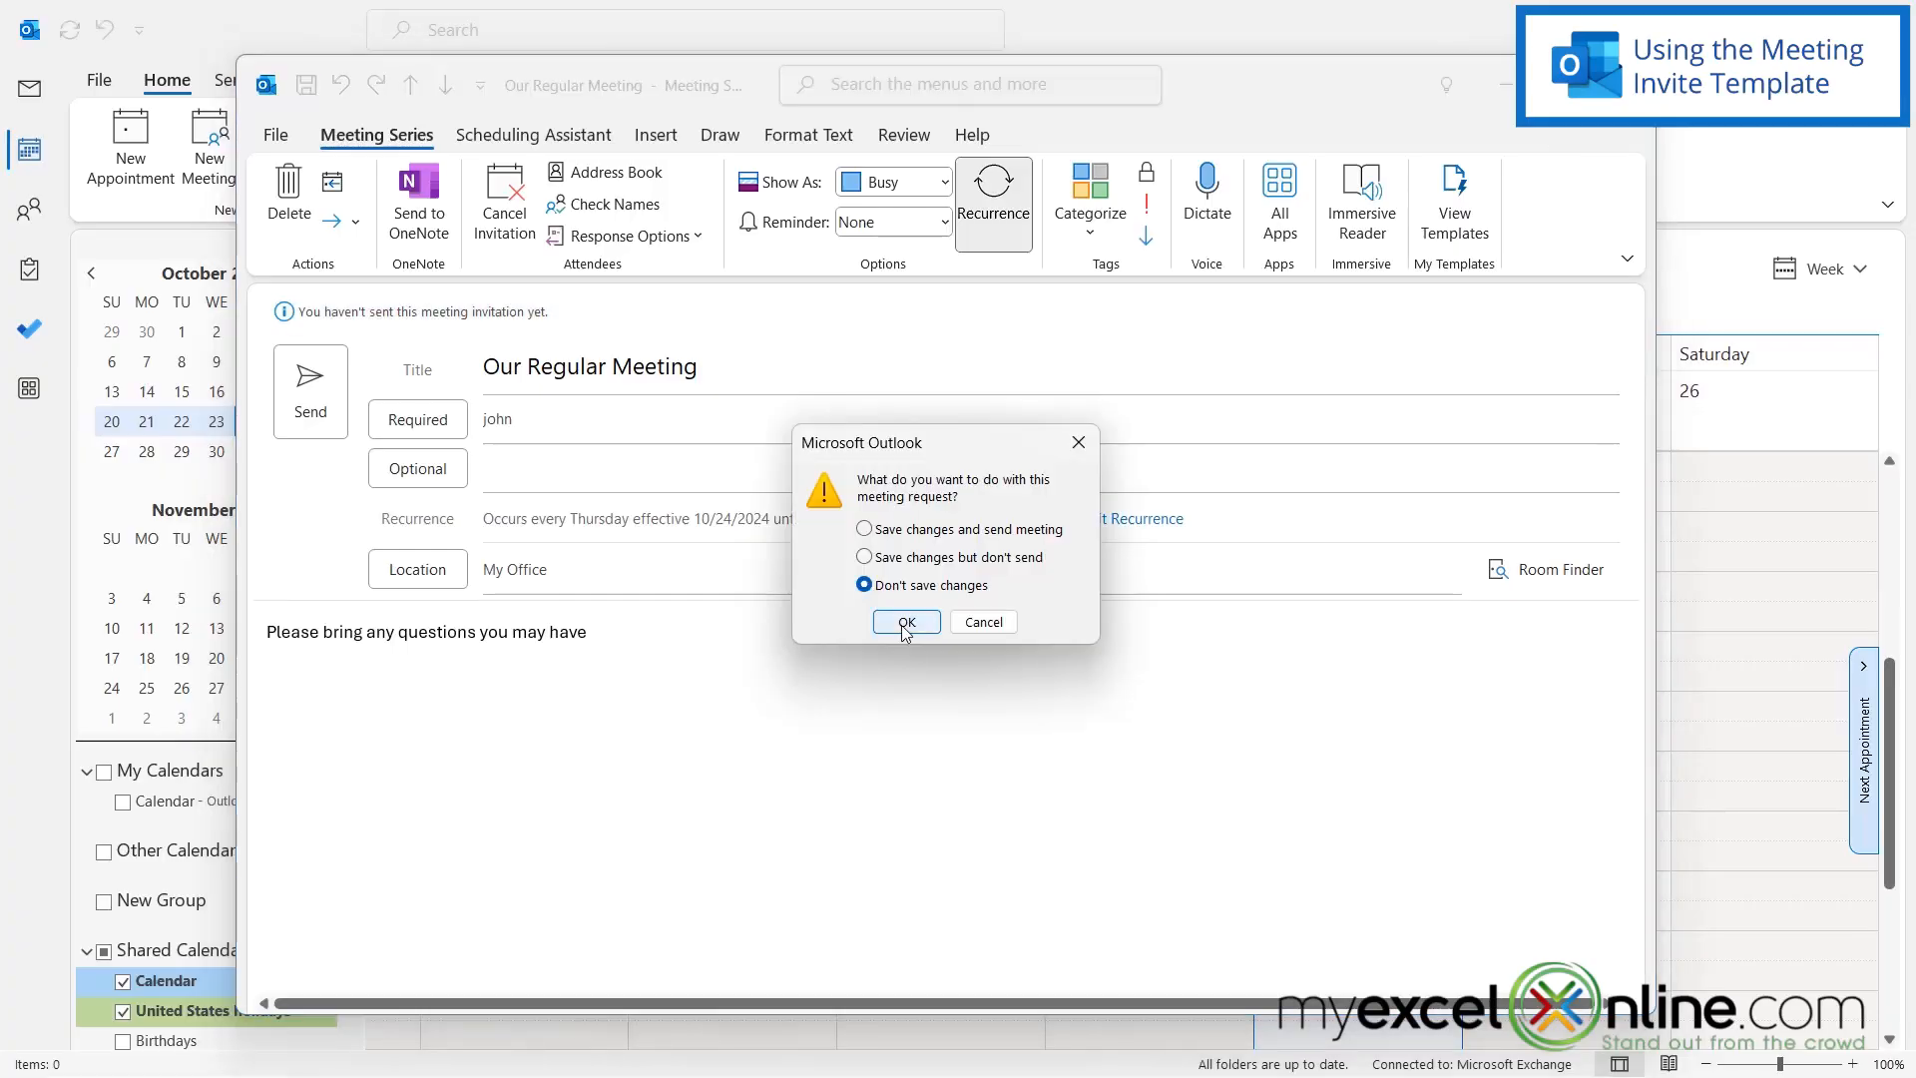
# - Discard the open meeting invite without saving or sending
pyautogui.click(906, 623)
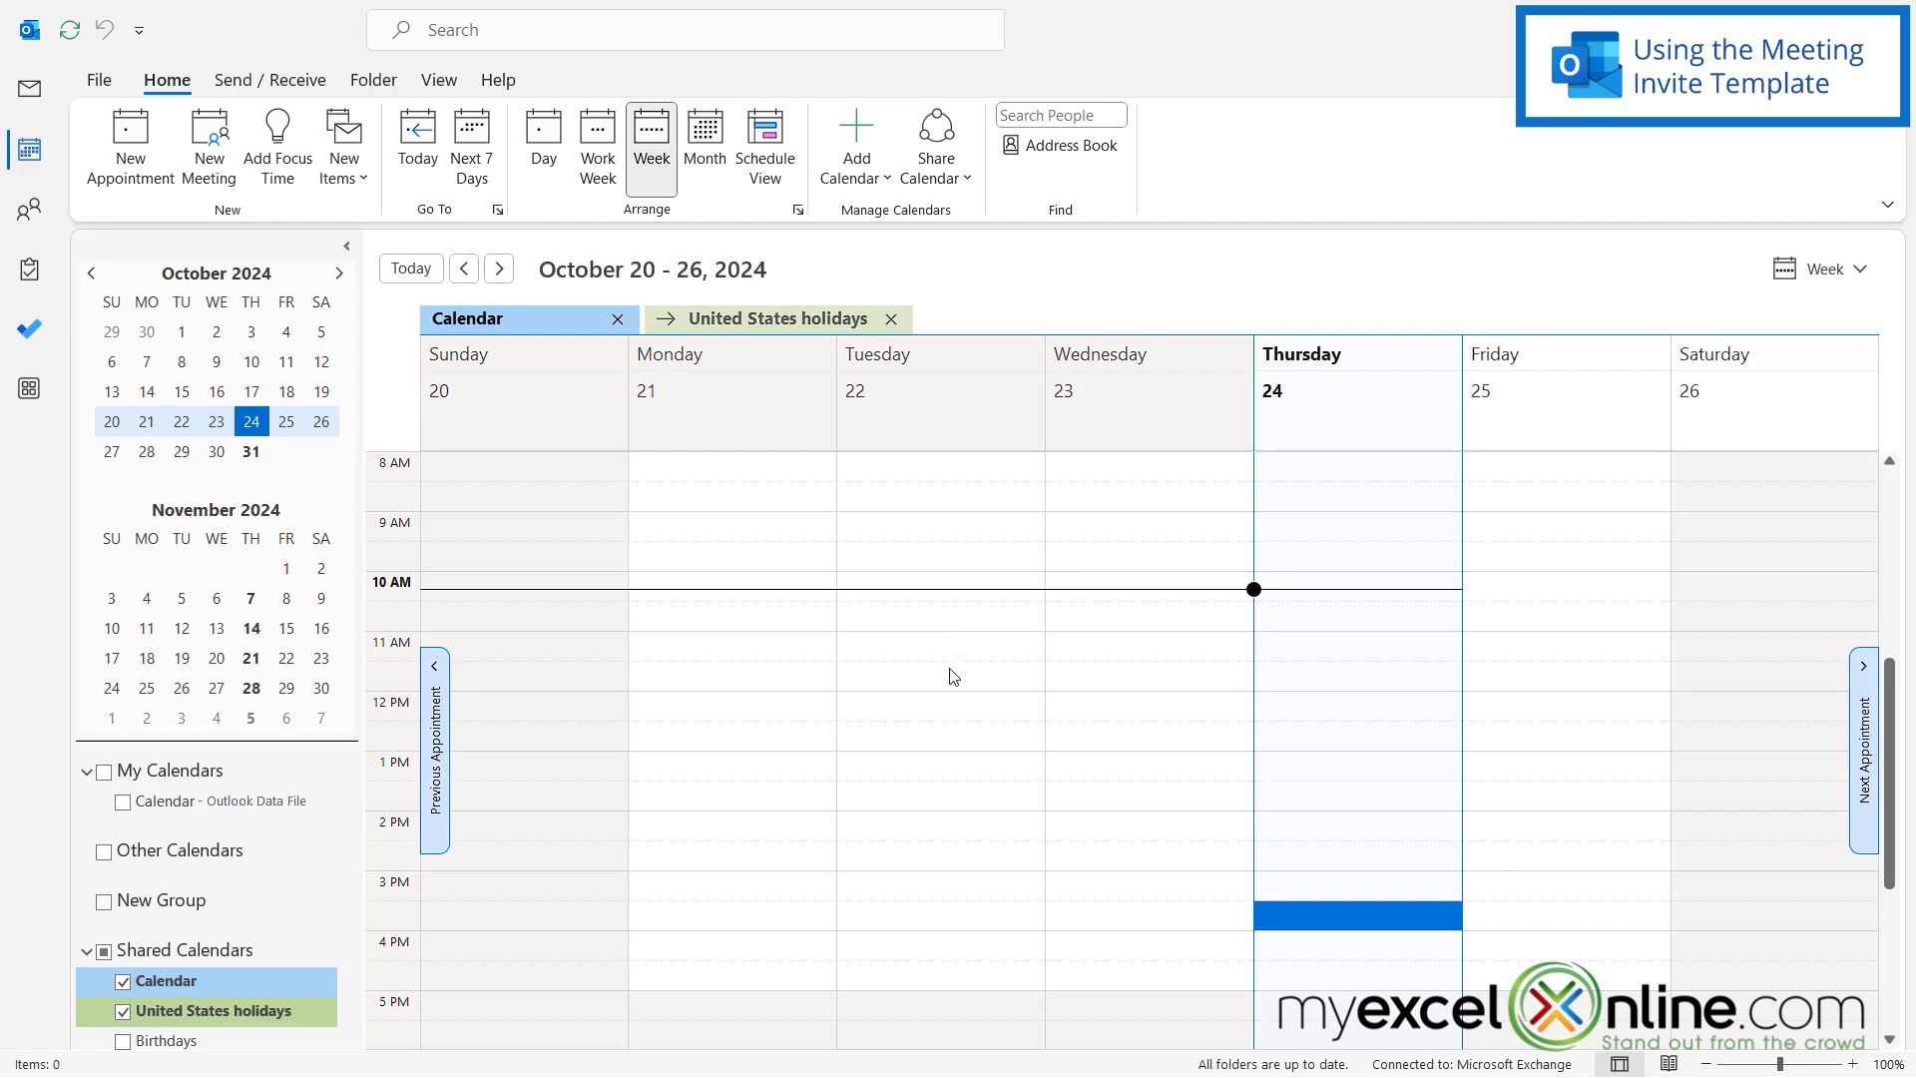
pyautogui.moveTo(964, 642)
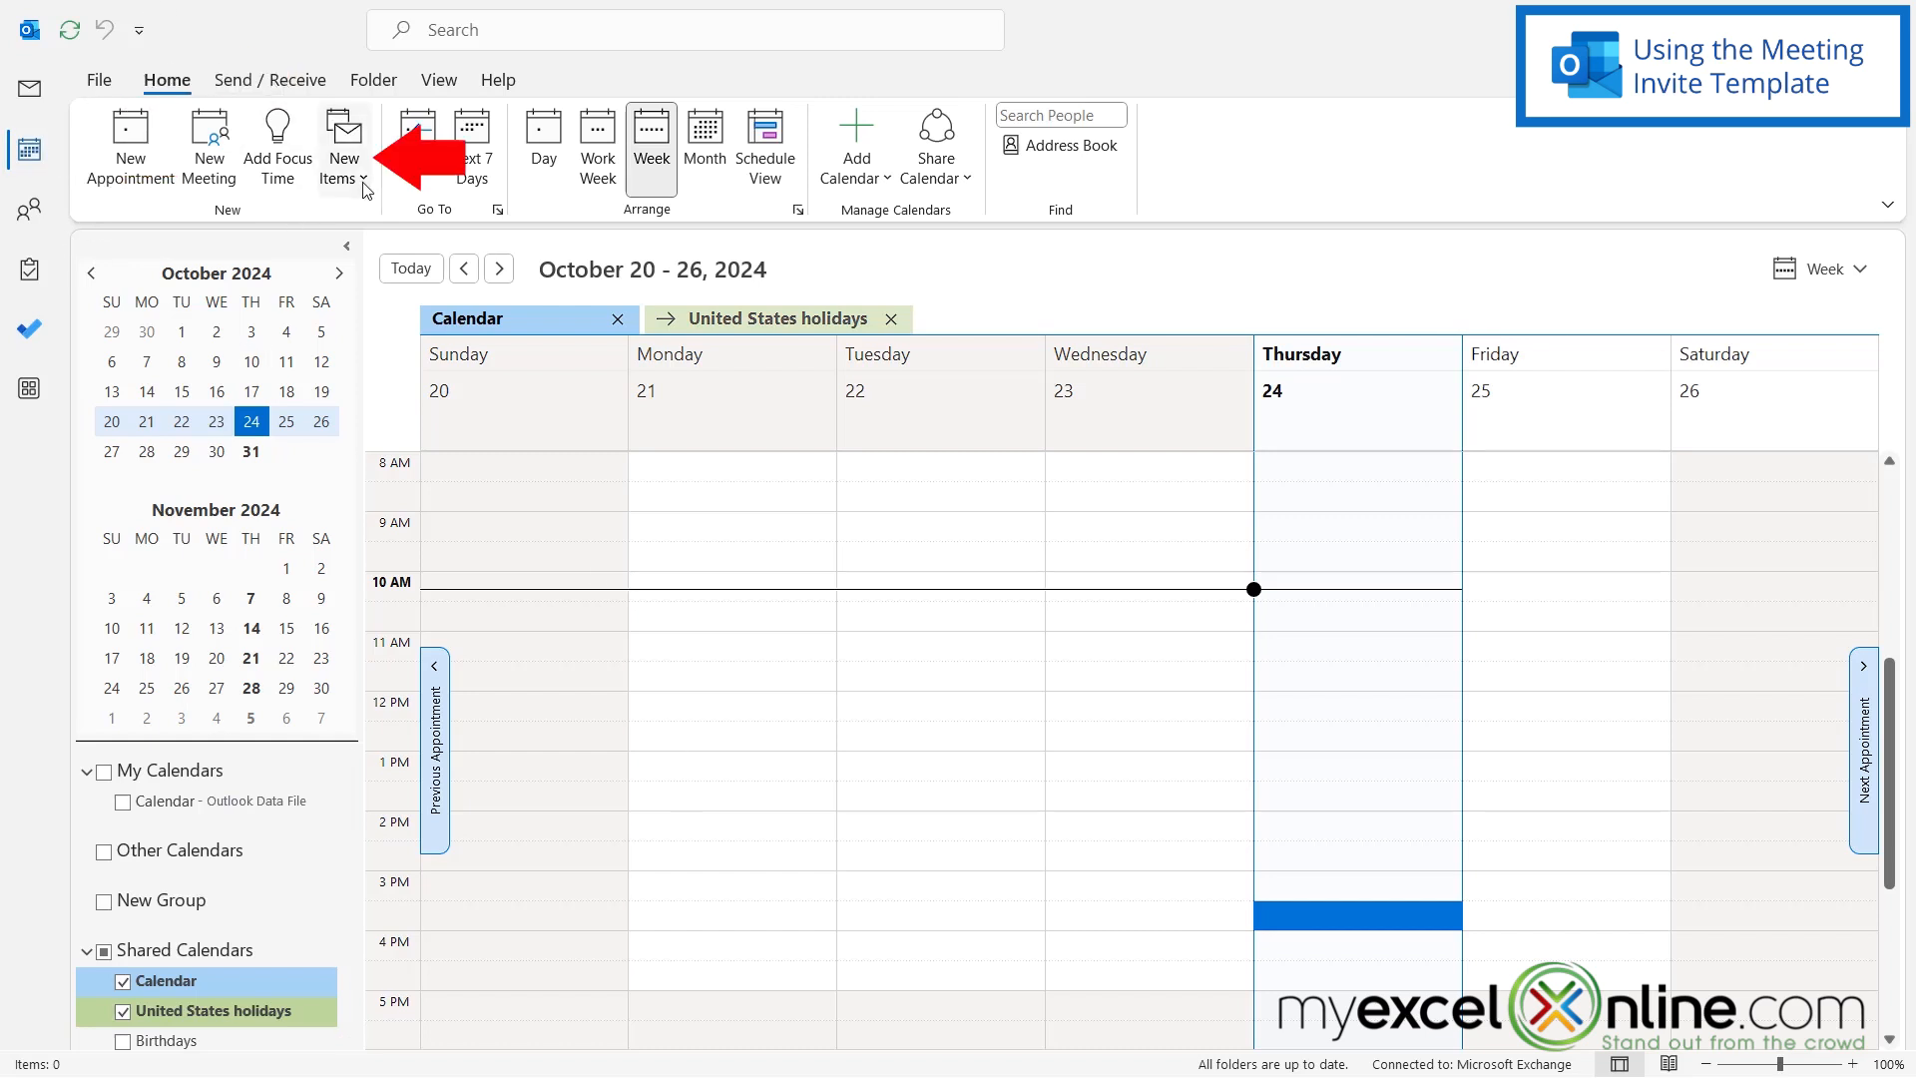
# - Reach the Choose Form dialog from New Items > More Items
pyautogui.click(343, 144)
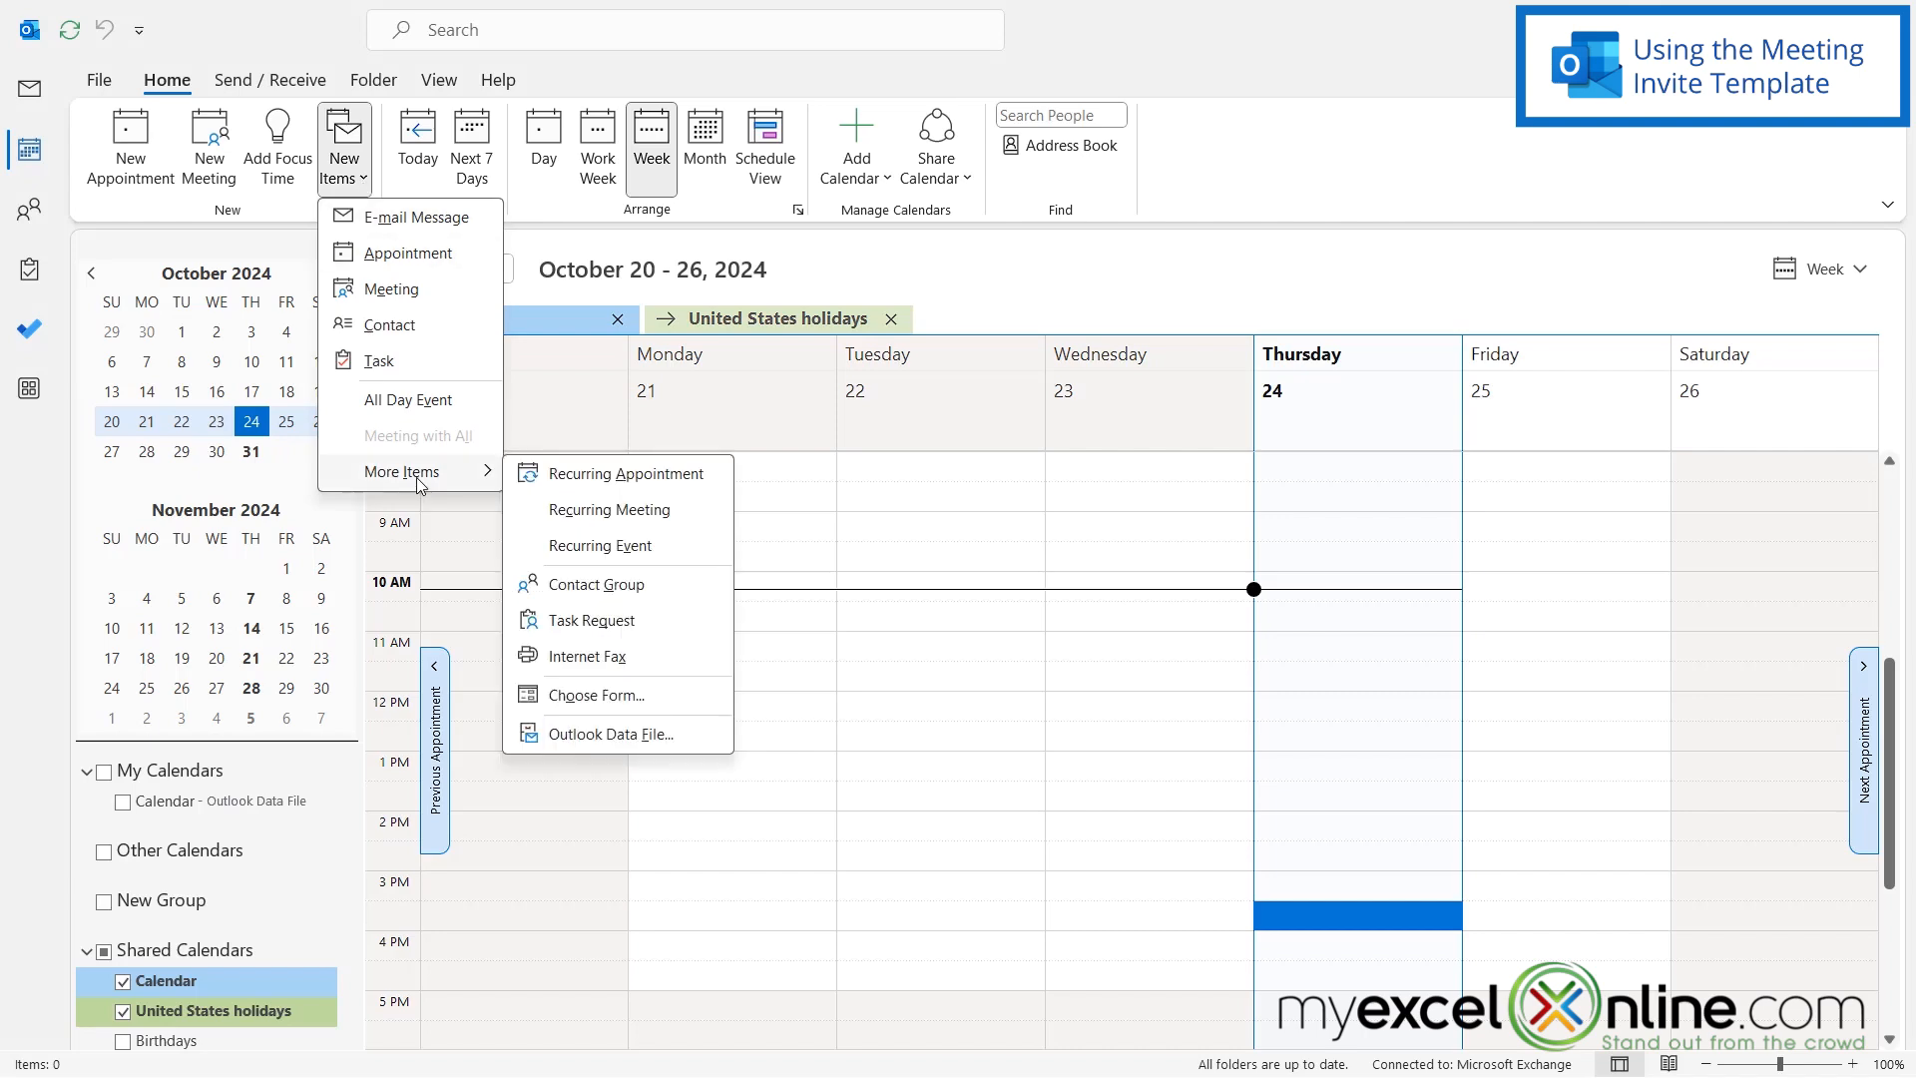
pyautogui.moveTo(587, 703)
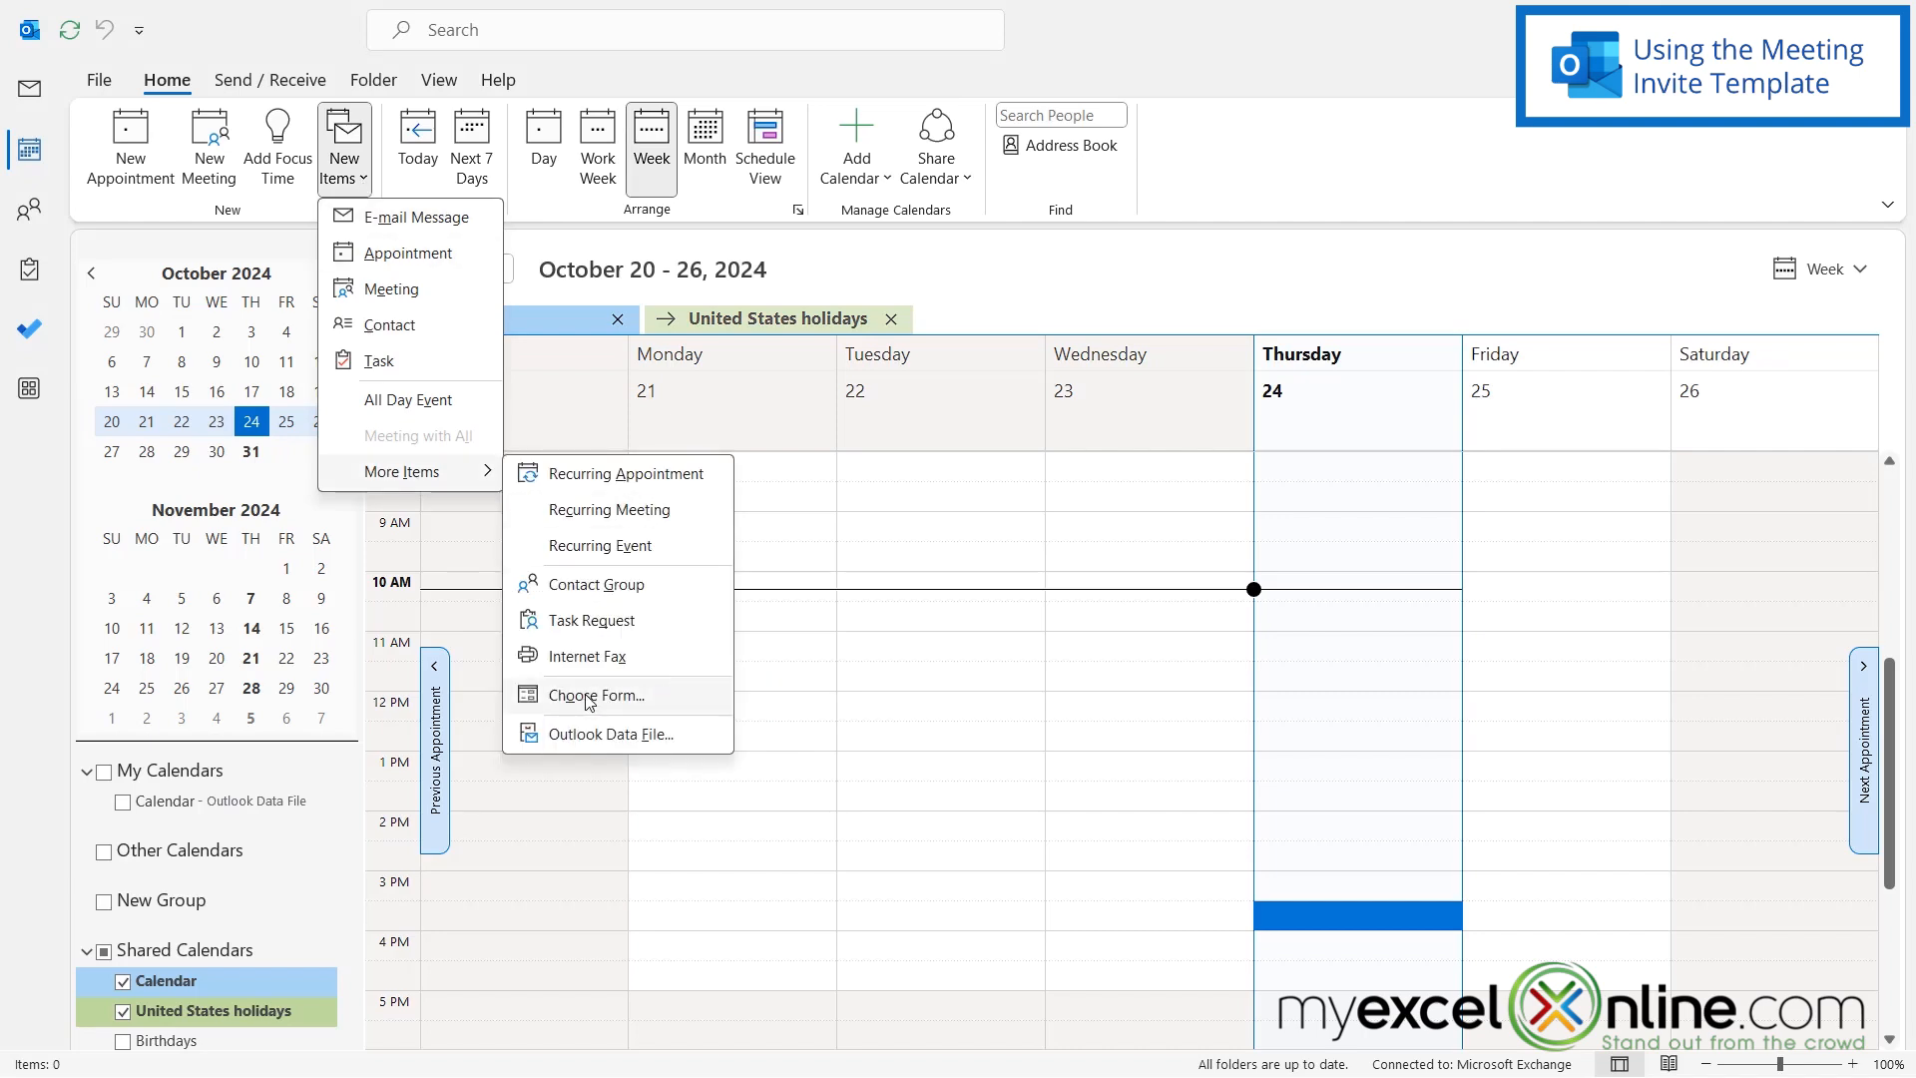
pyautogui.click(597, 694)
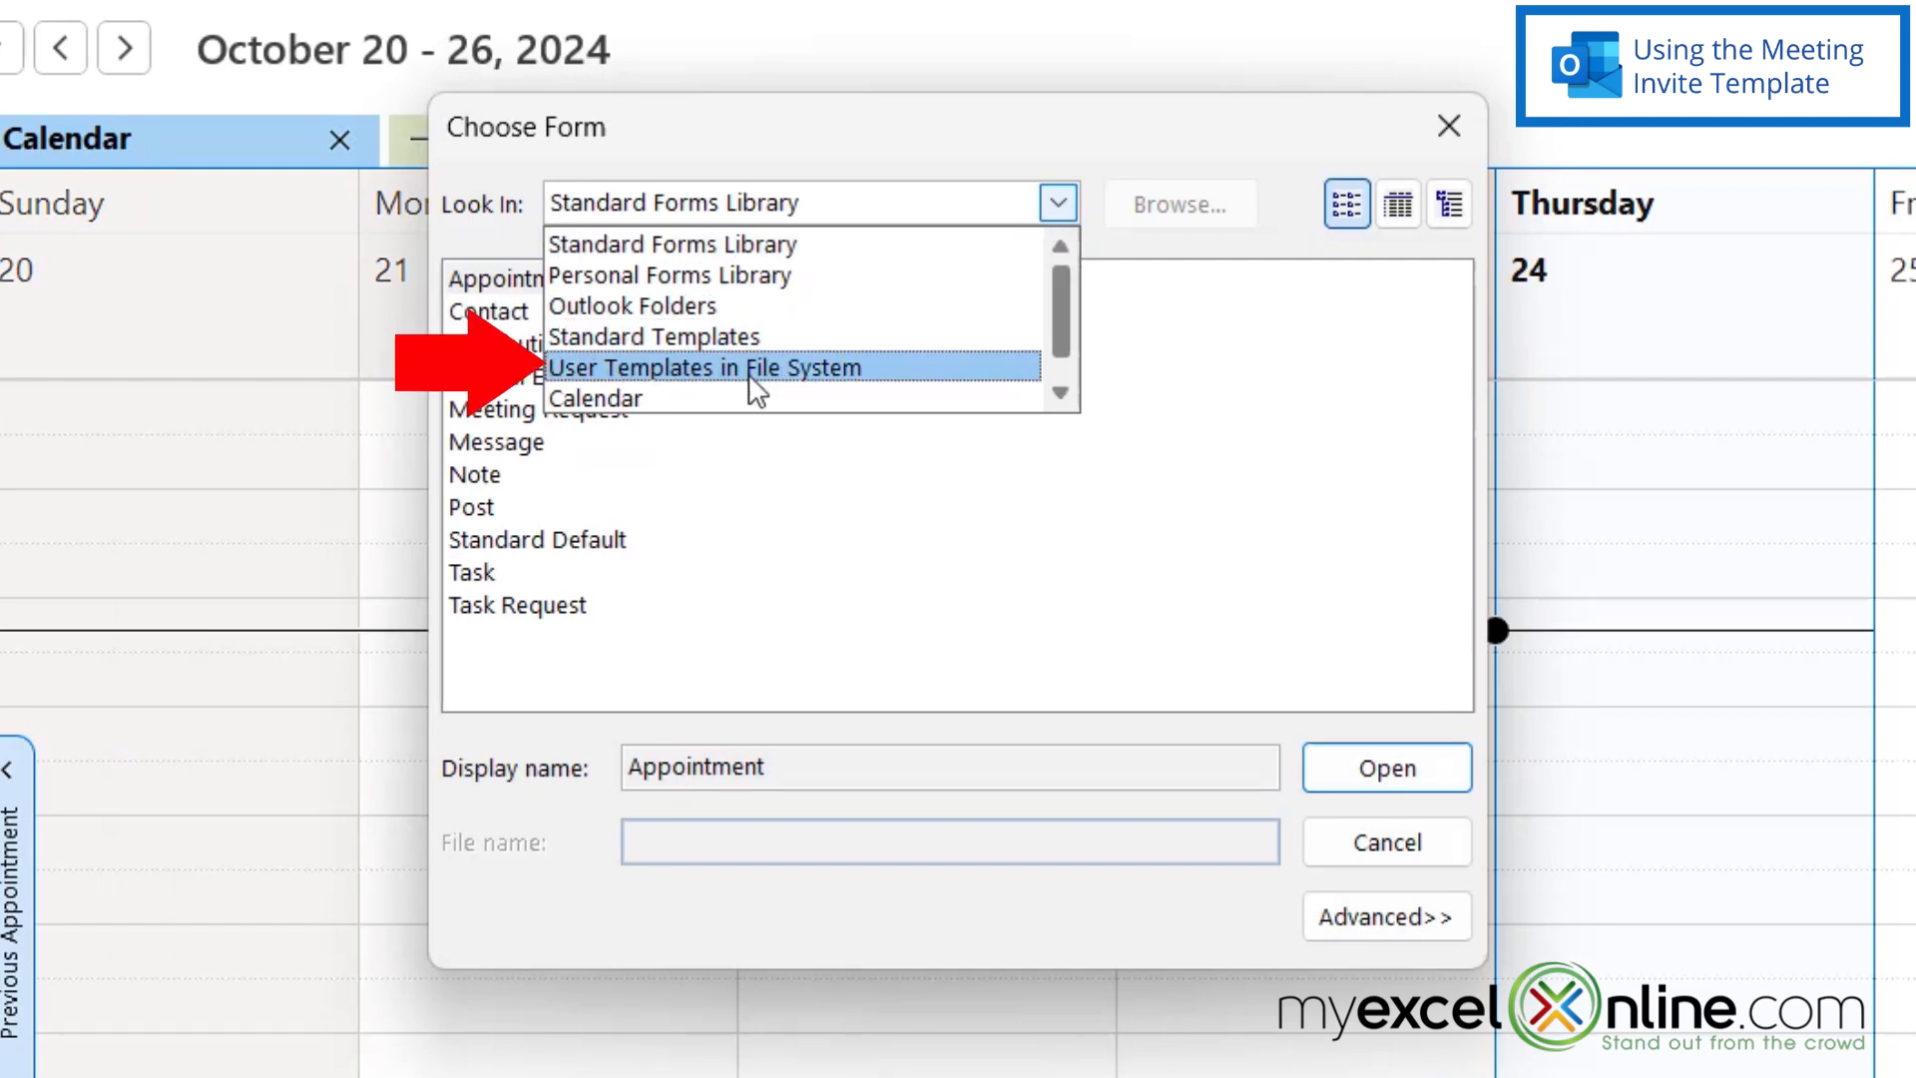
# - Point Look In to User Templates in the meeting invite template folder and select Our Regular Meeting
pyautogui.click(744, 367)
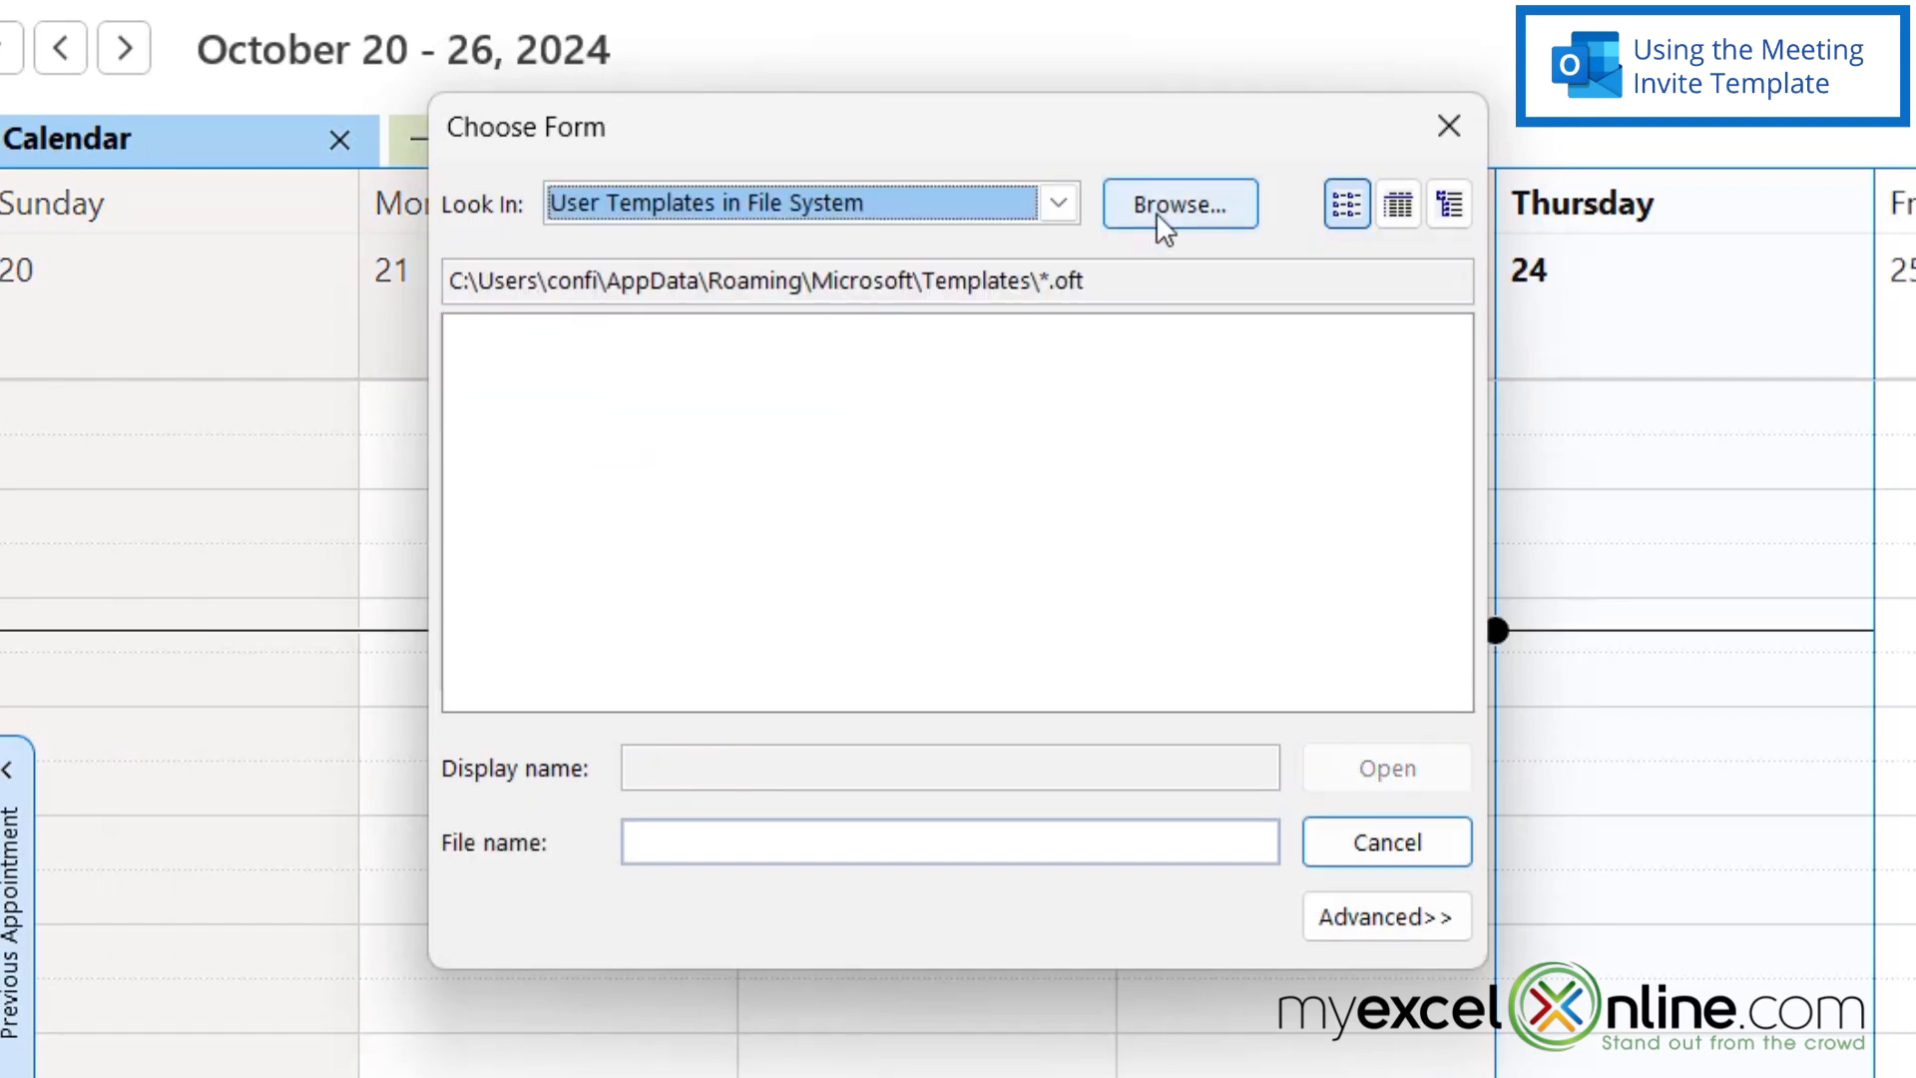
pyautogui.click(1182, 204)
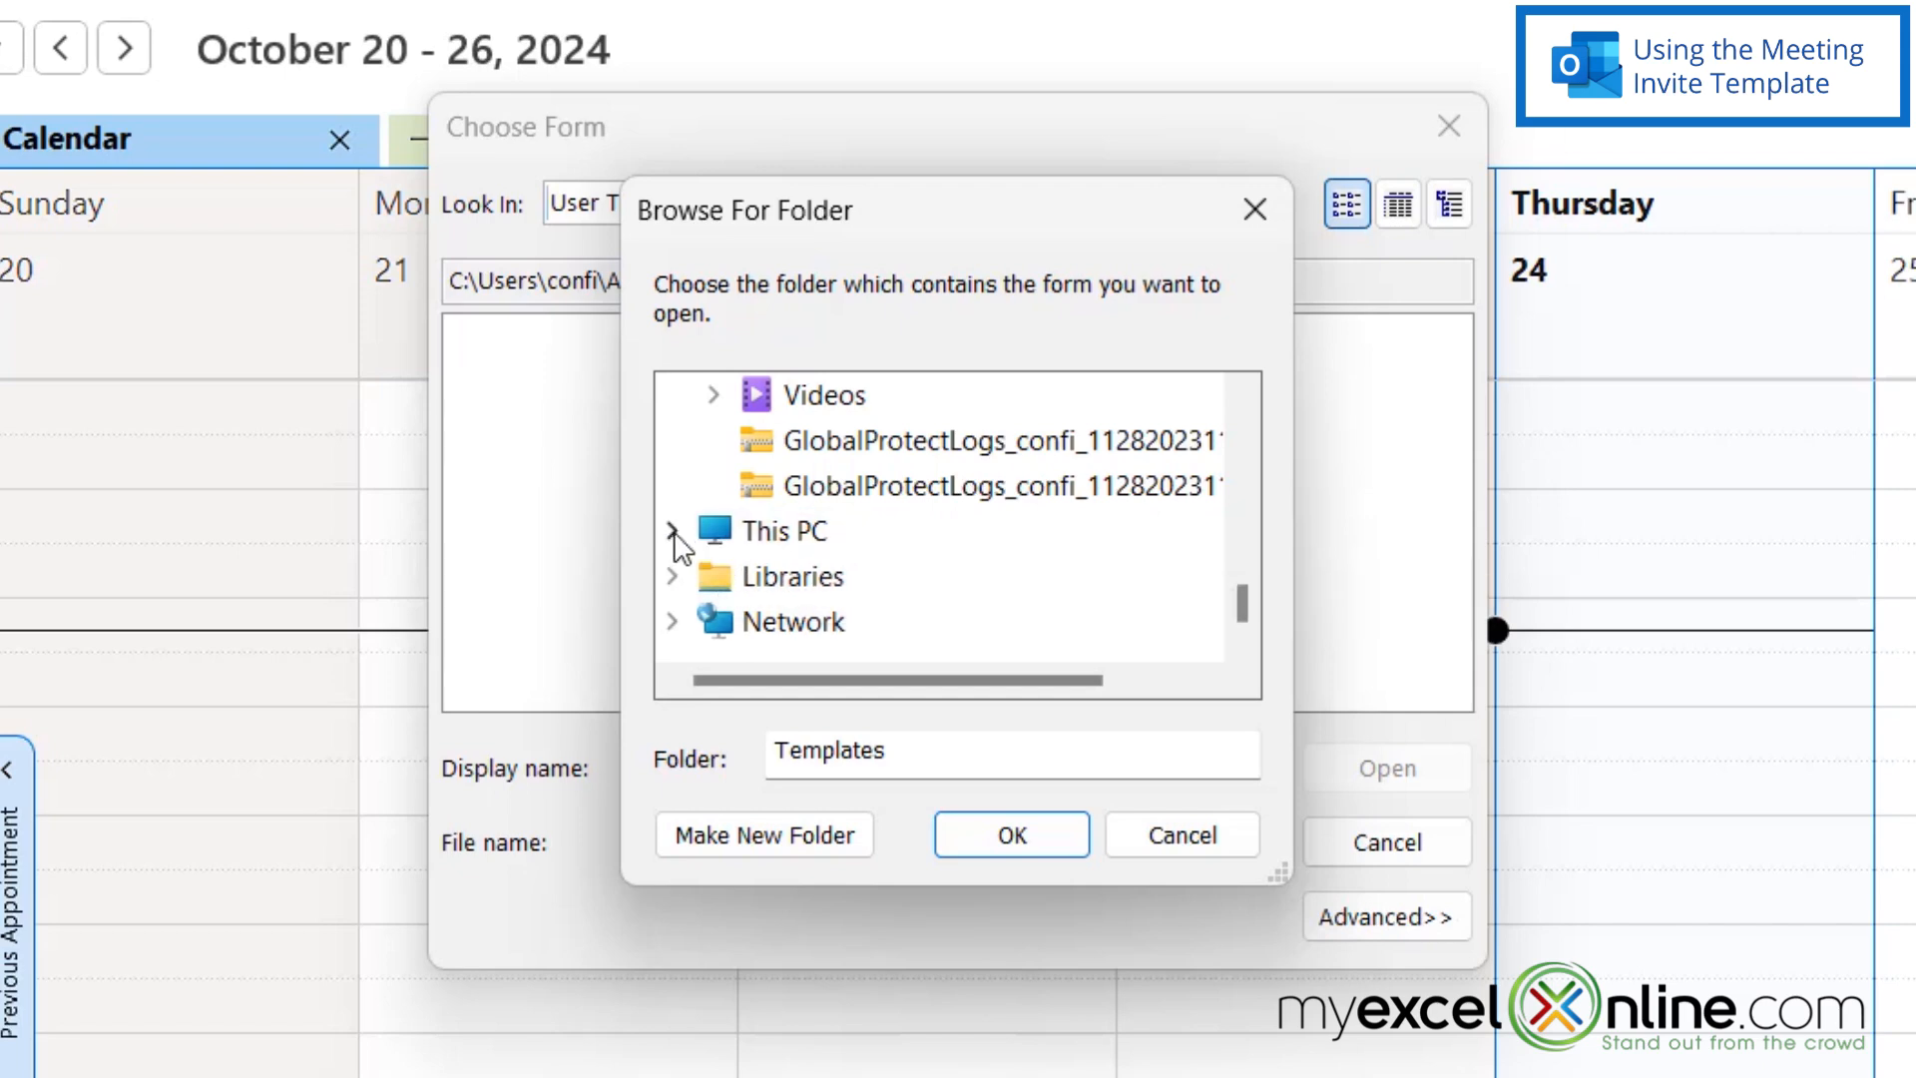
pyautogui.click(1114, 577)
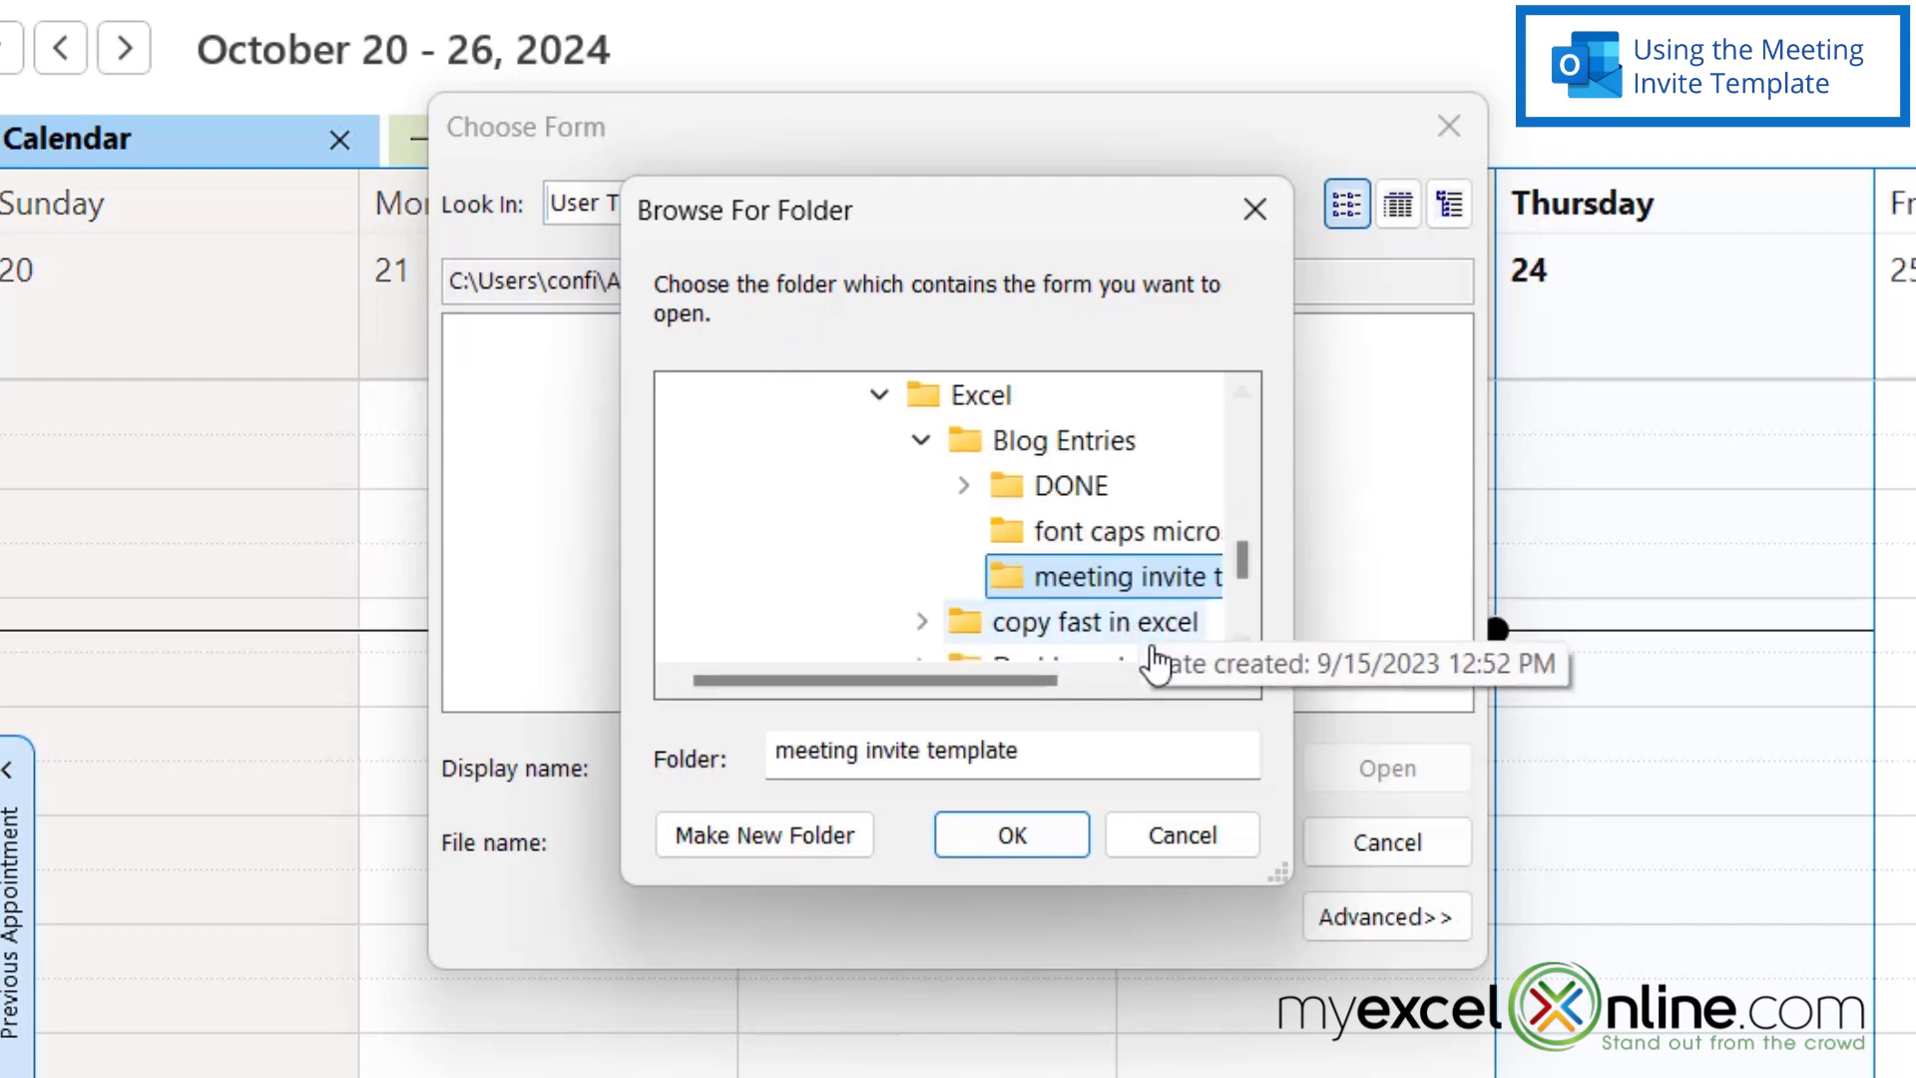
pyautogui.click(1010, 834)
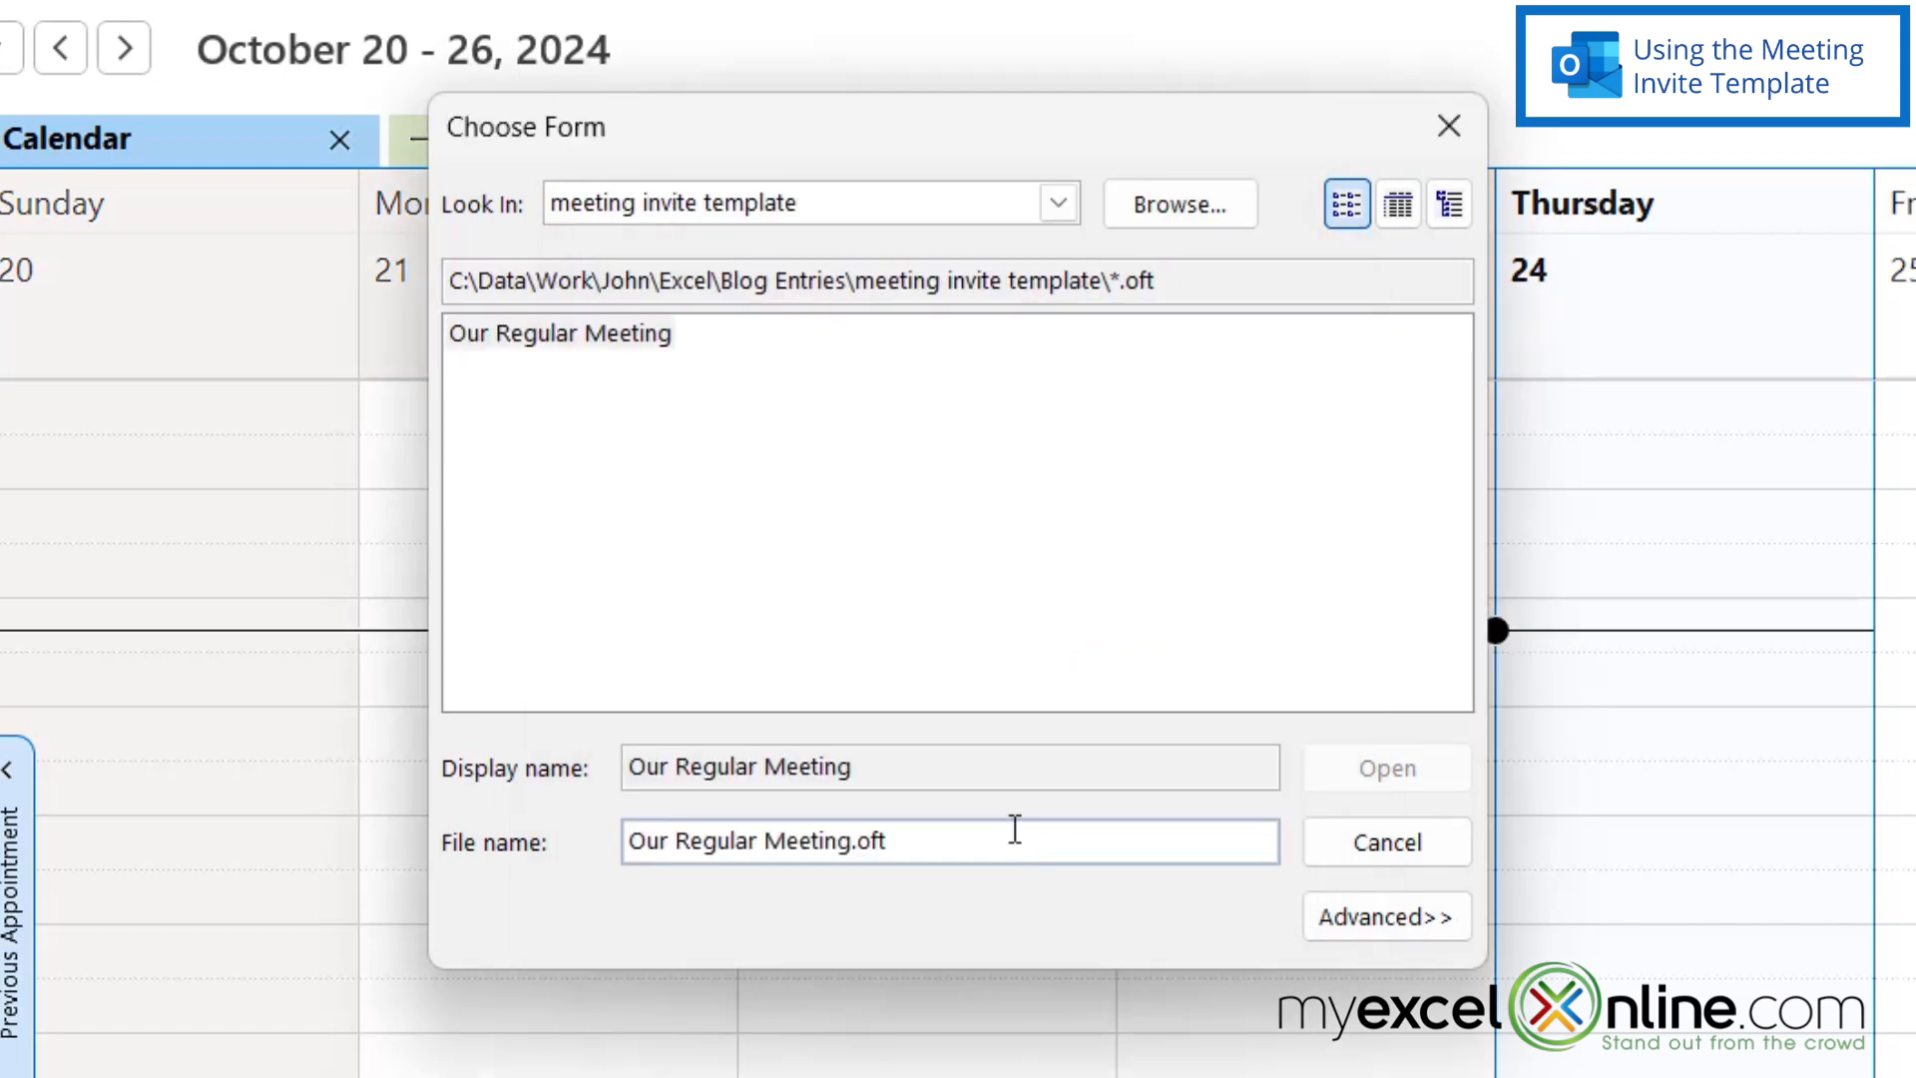
pyautogui.click(561, 334)
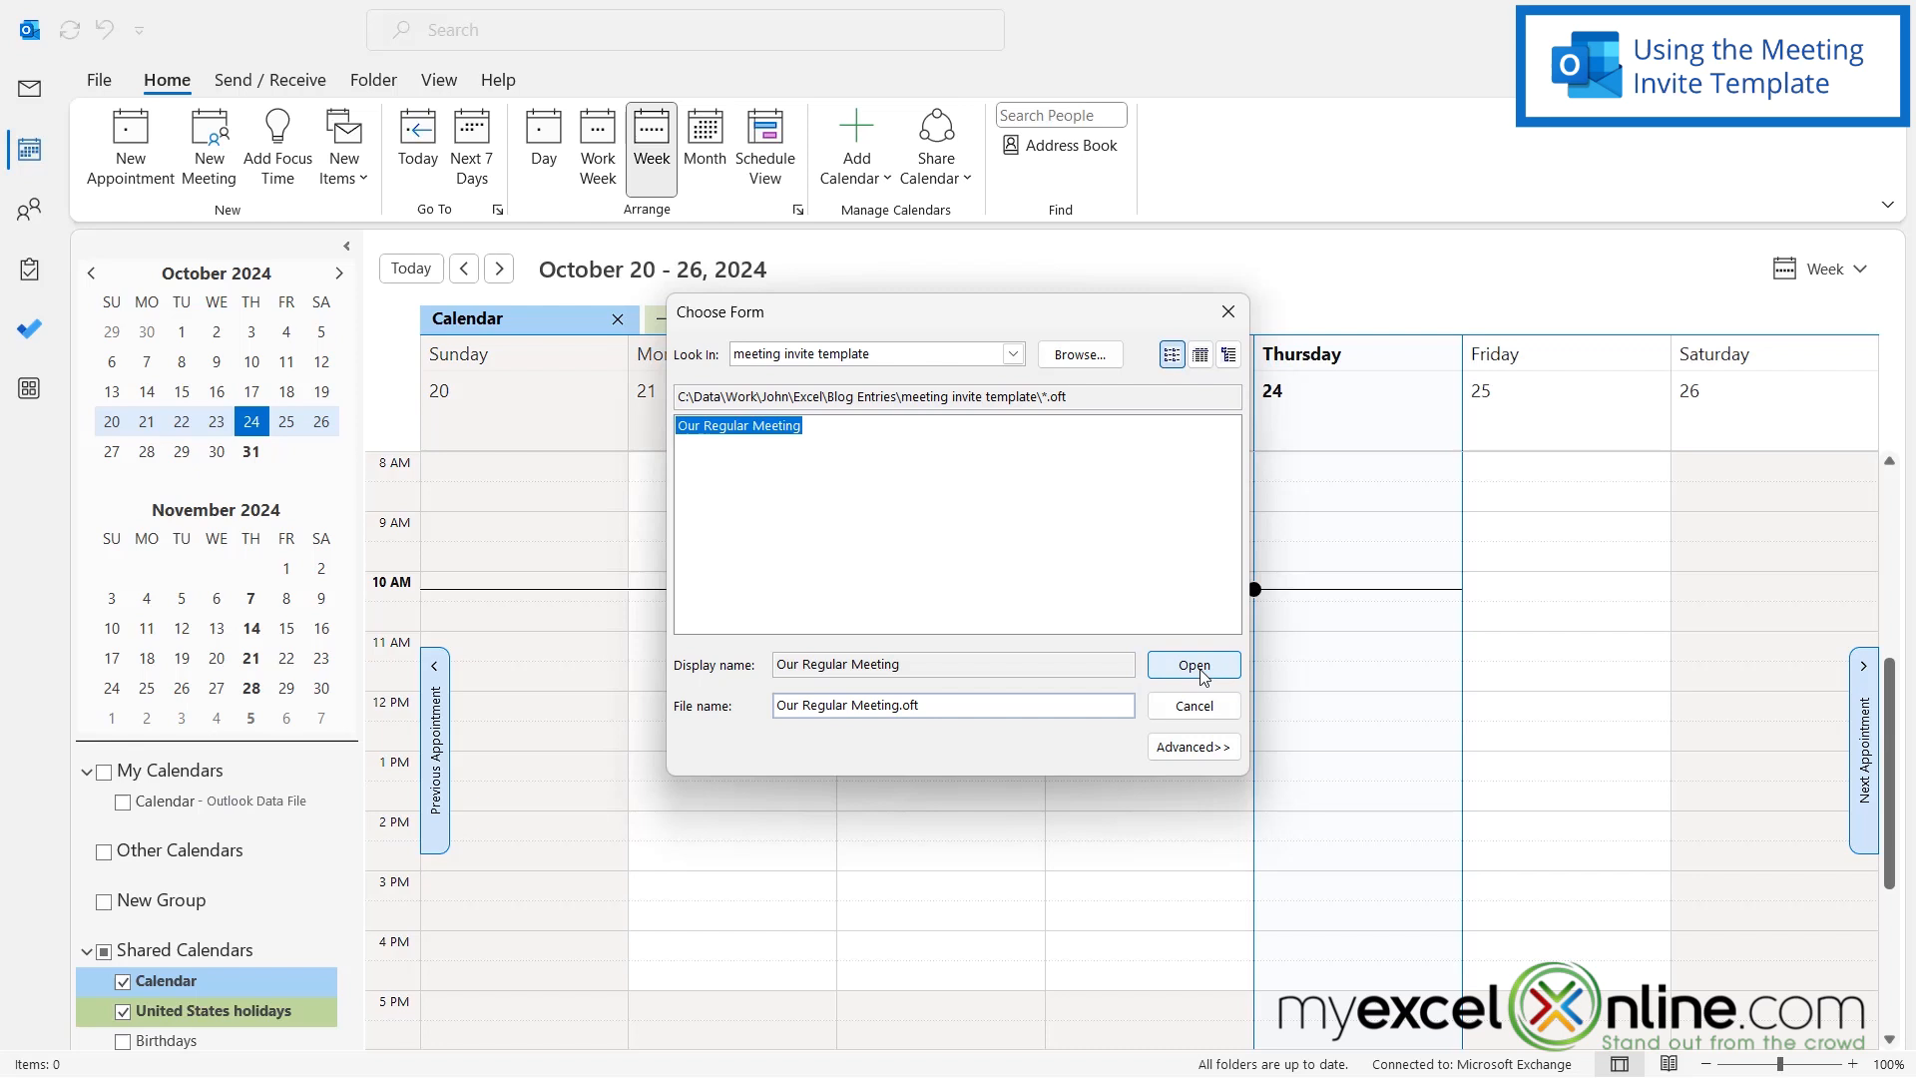
# - Launch a new meeting series from the Our Regular Meeting template, prefilled with all details
pyautogui.click(1194, 664)
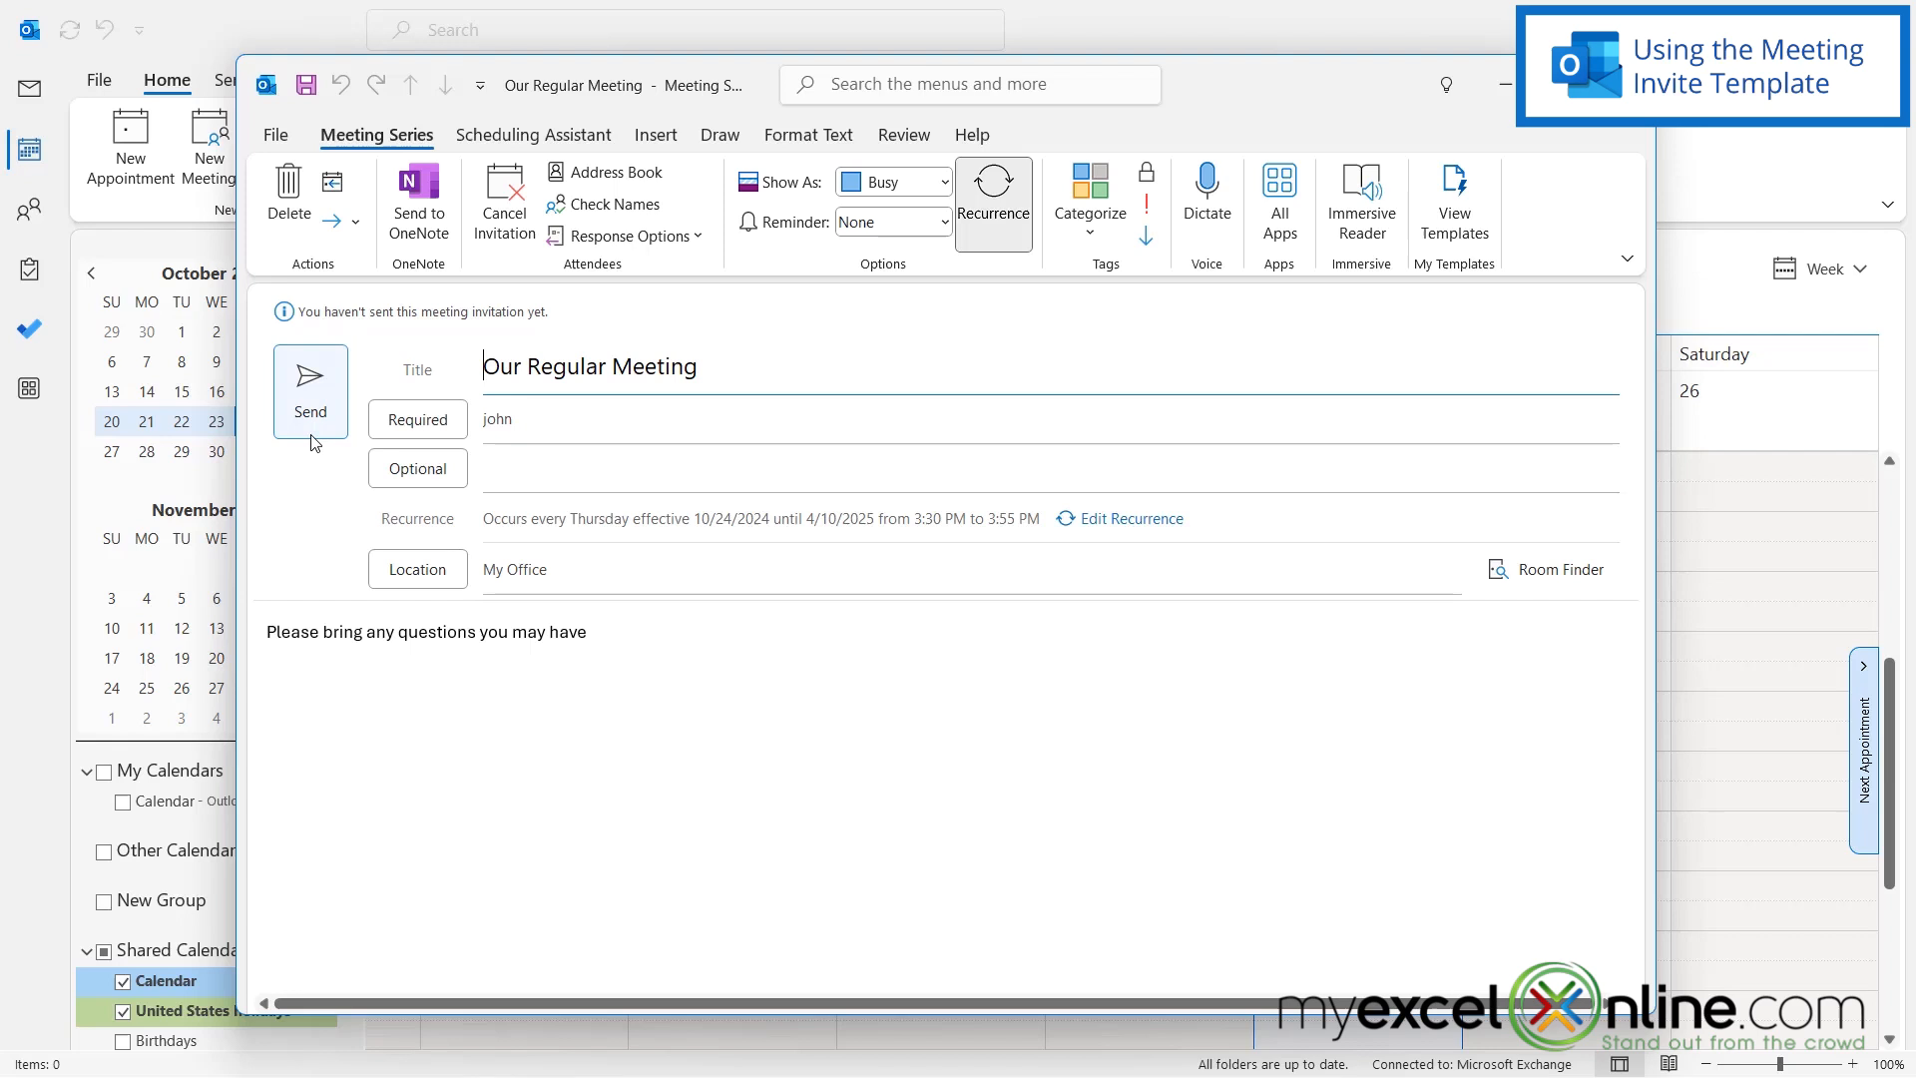
pyautogui.moveTo(1110, 527)
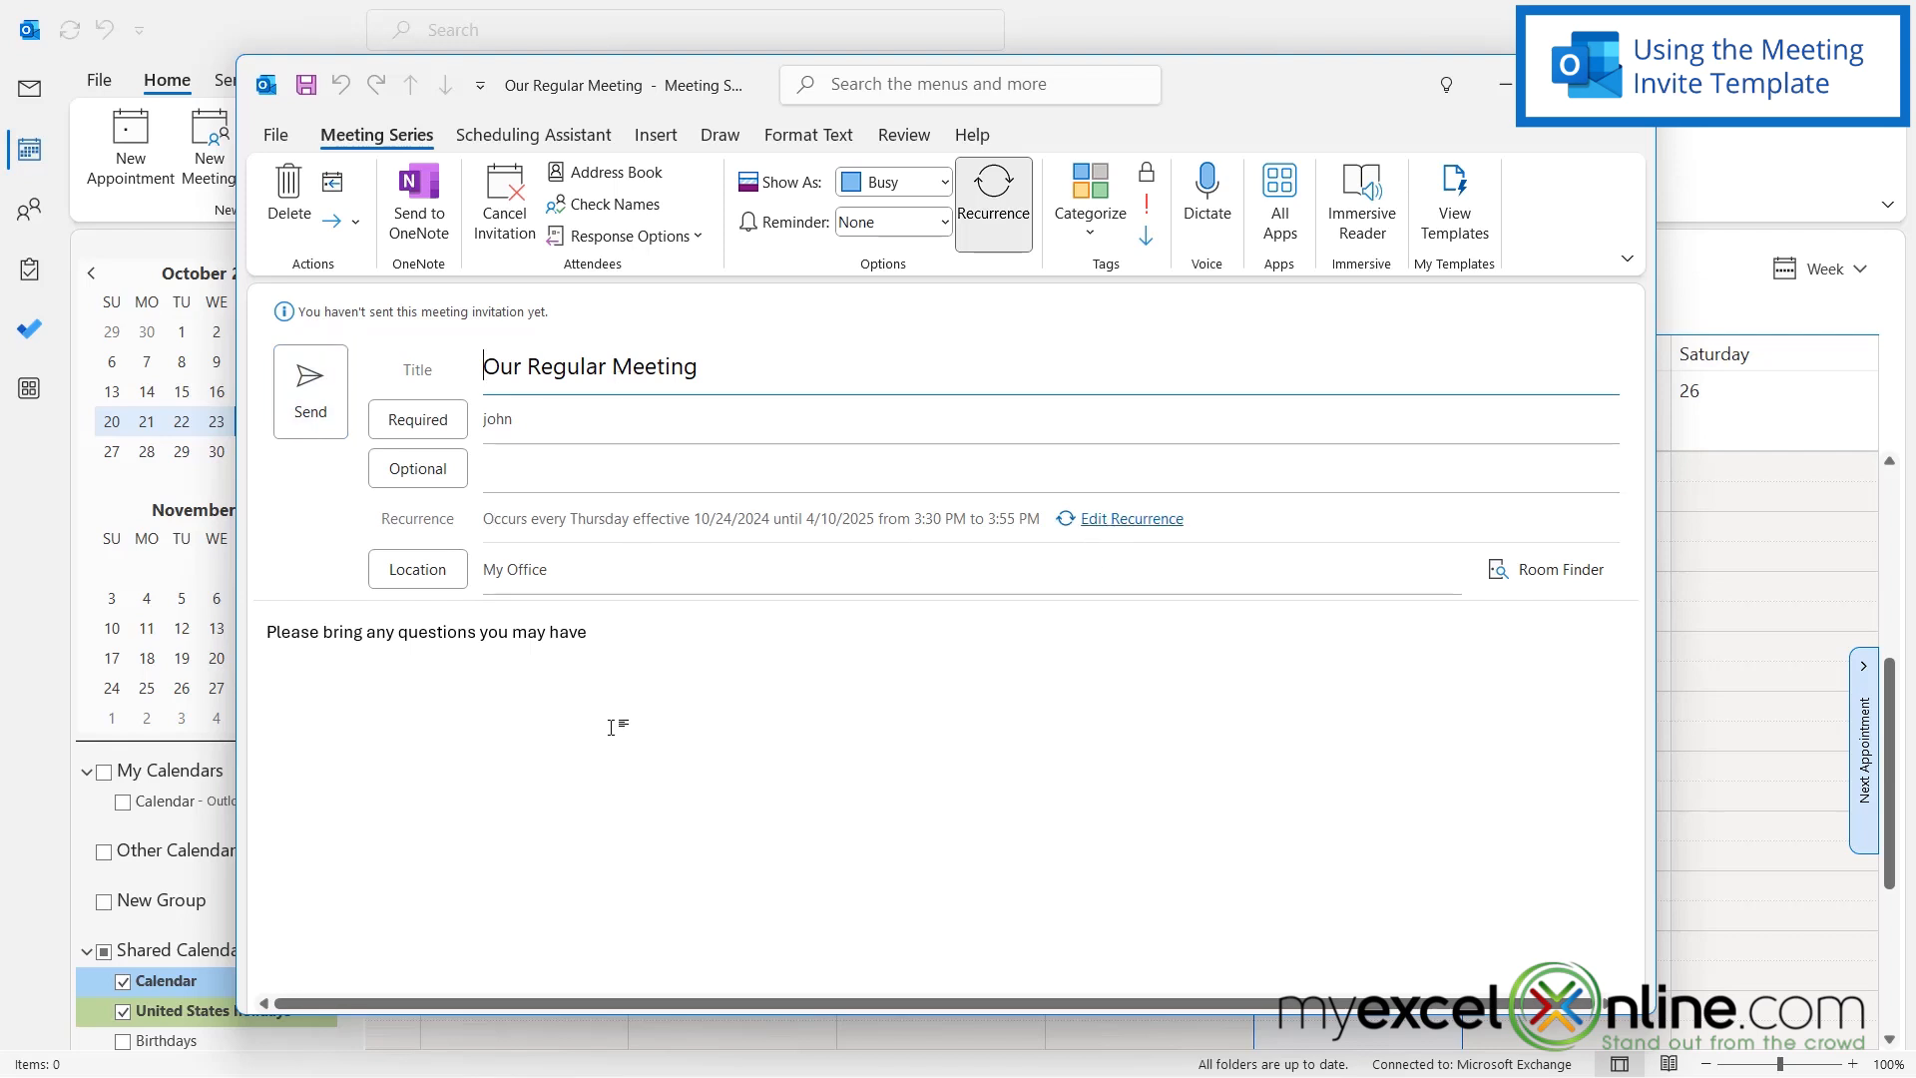
pyautogui.moveTo(828, 712)
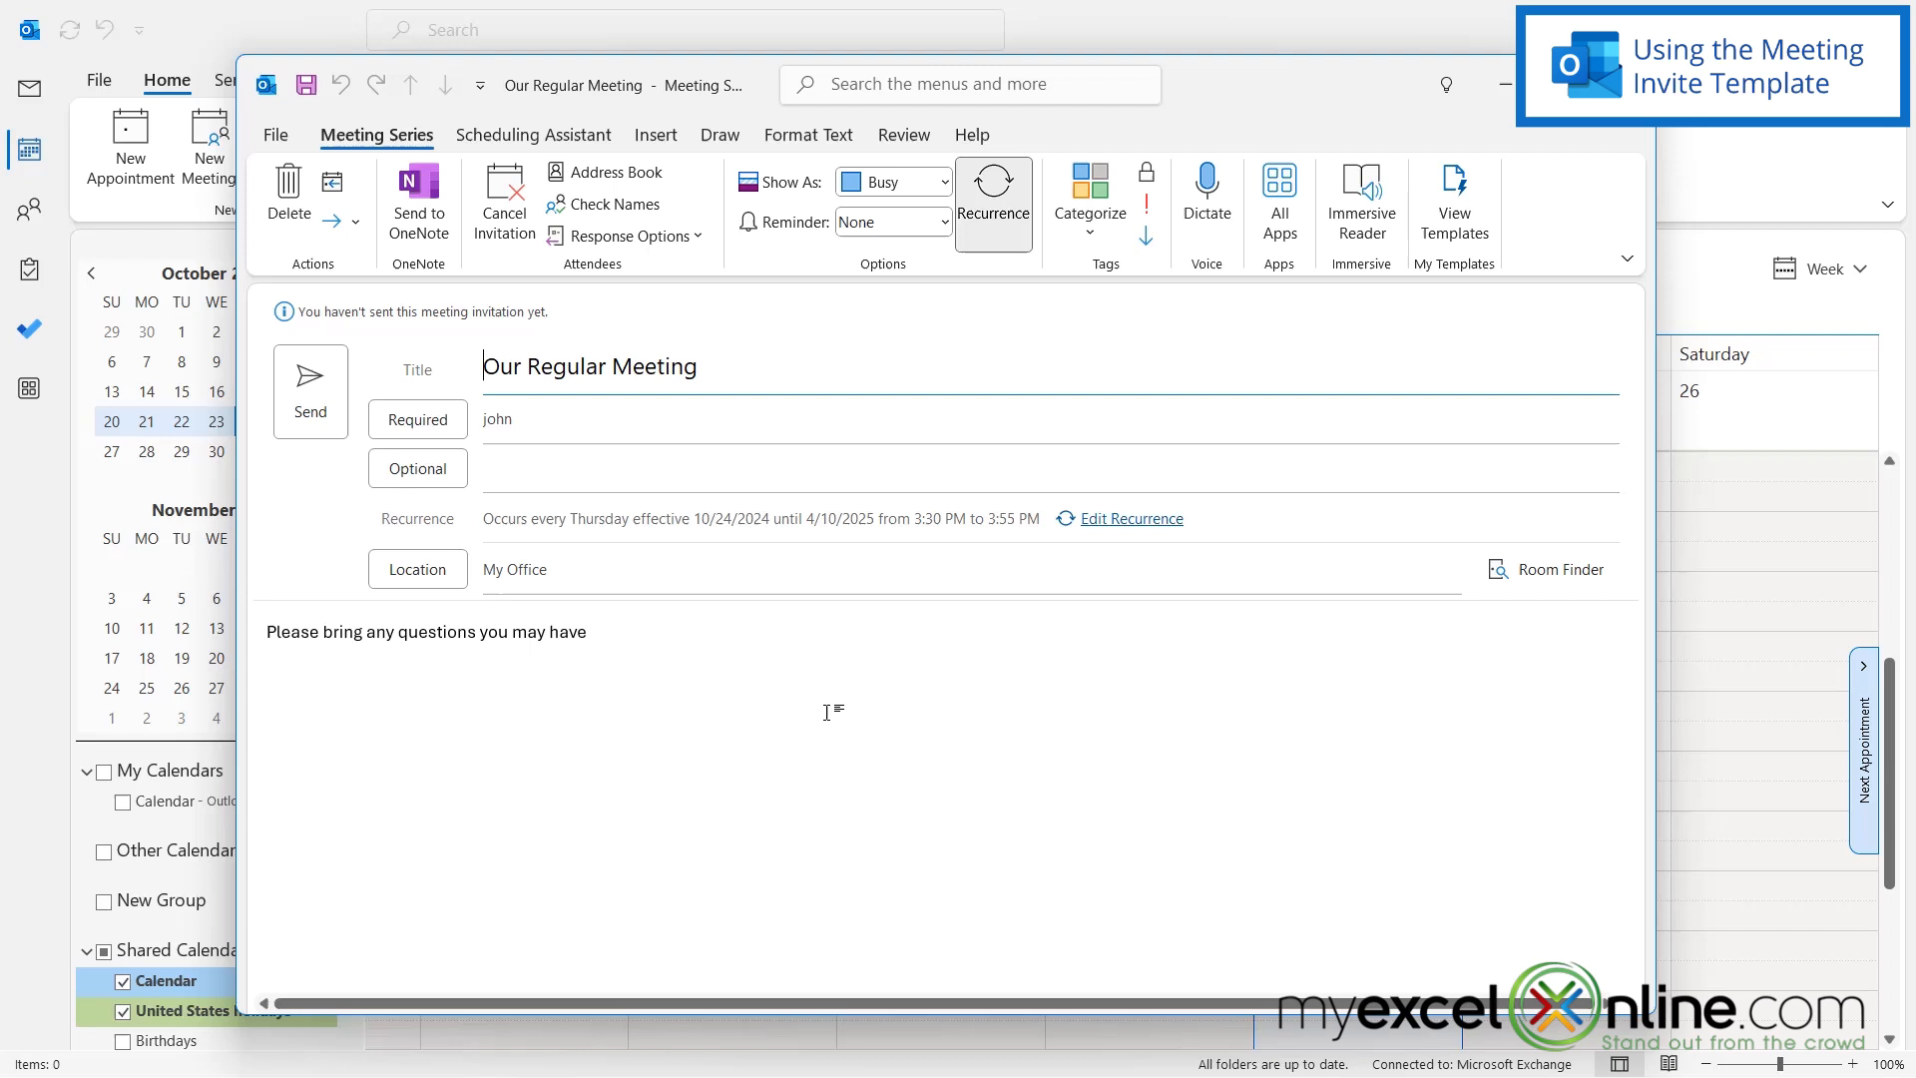